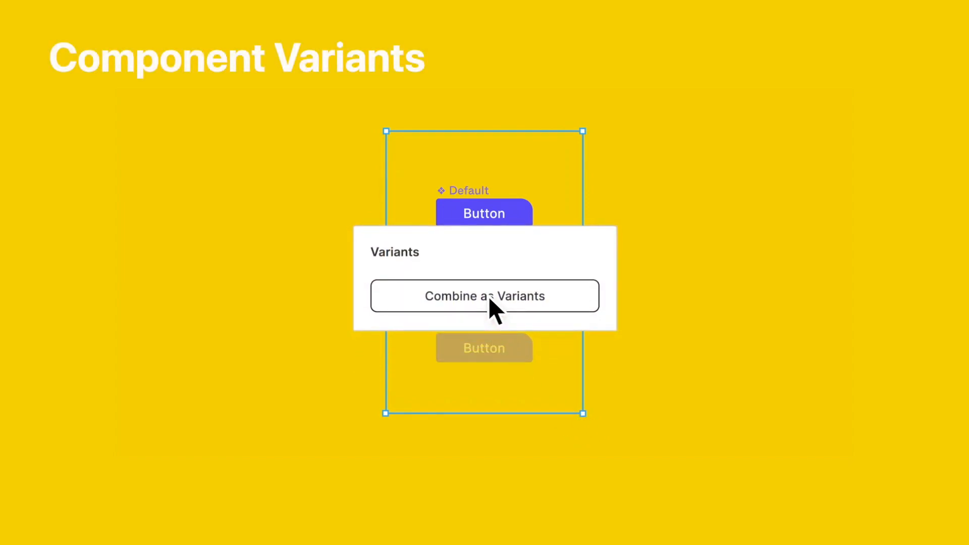
Combine the Default and Disabled buttons as variants and switch the instance to Disabled
{"action": "left_click", "coordinate": [484, 295]}
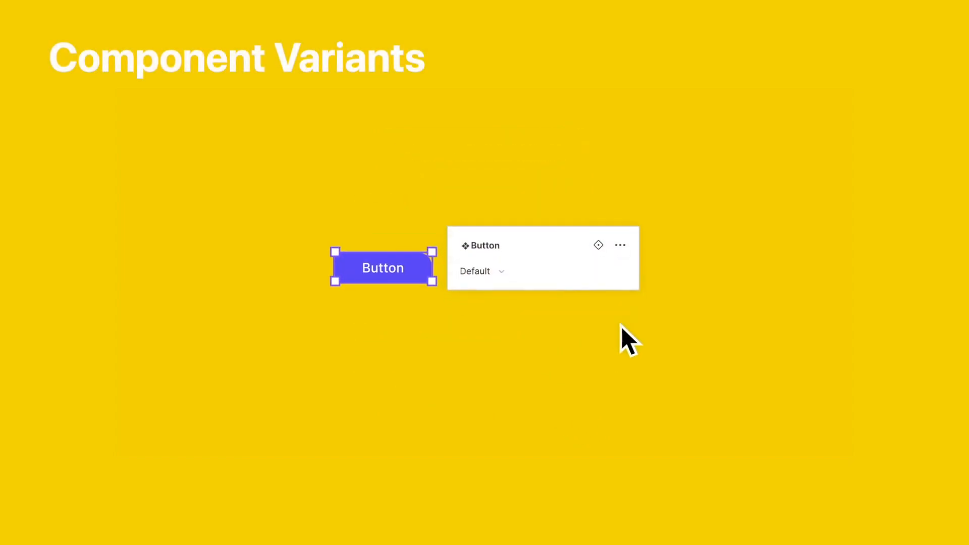
{"action": "left_click", "coordinate": [482, 272]}
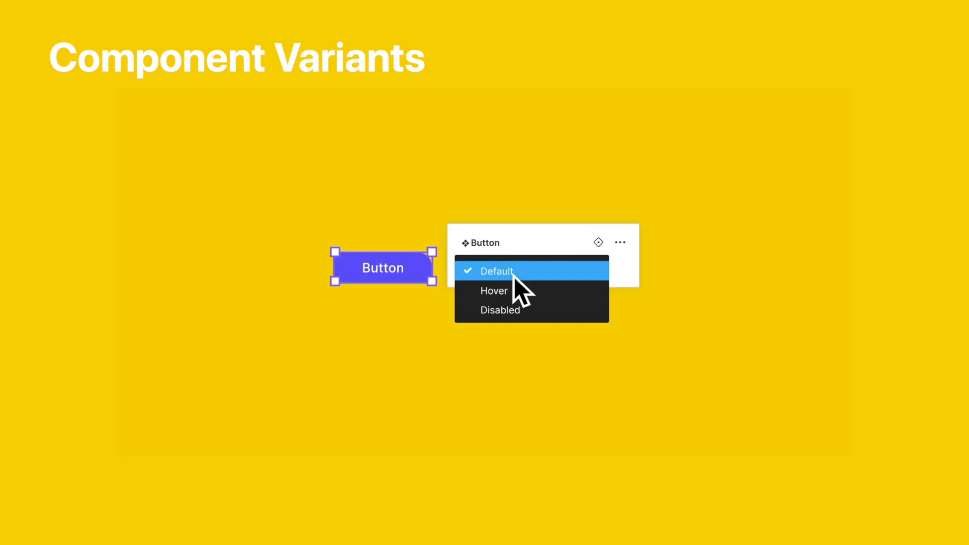
{"action": "left_click", "coordinate": [500, 310]}
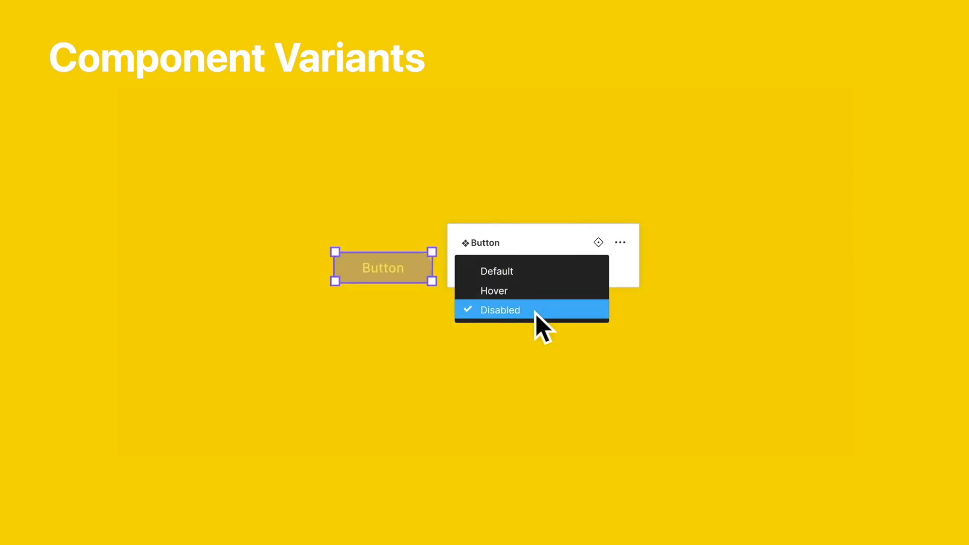
{"action": "left_click", "coordinate": [499, 309]}
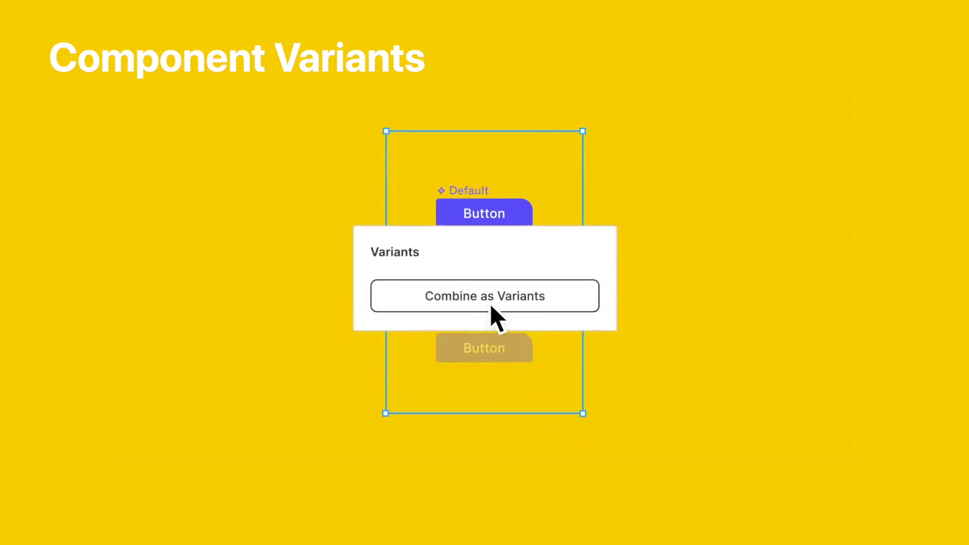
{"action": "left_click", "coordinate": [484, 295]}
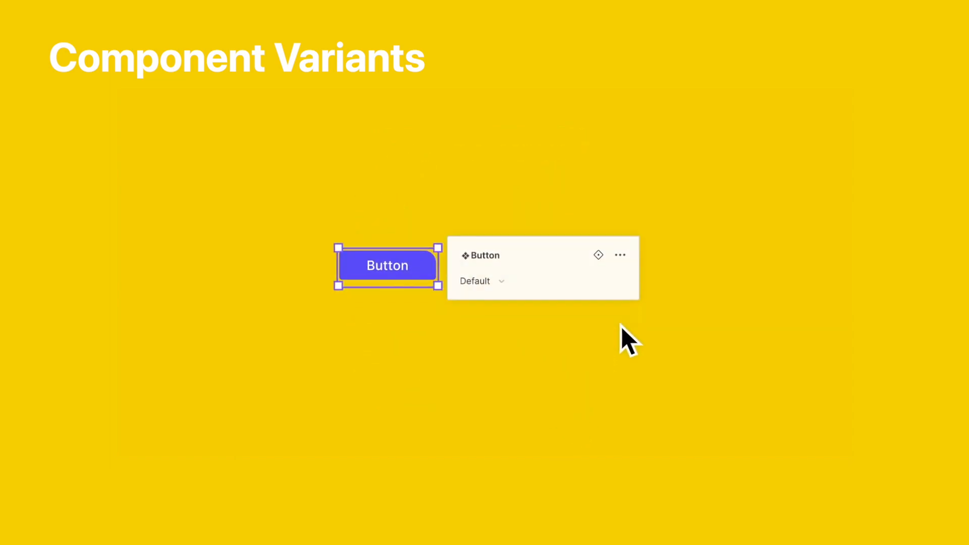
{"action": "left_click", "coordinate": [482, 280]}
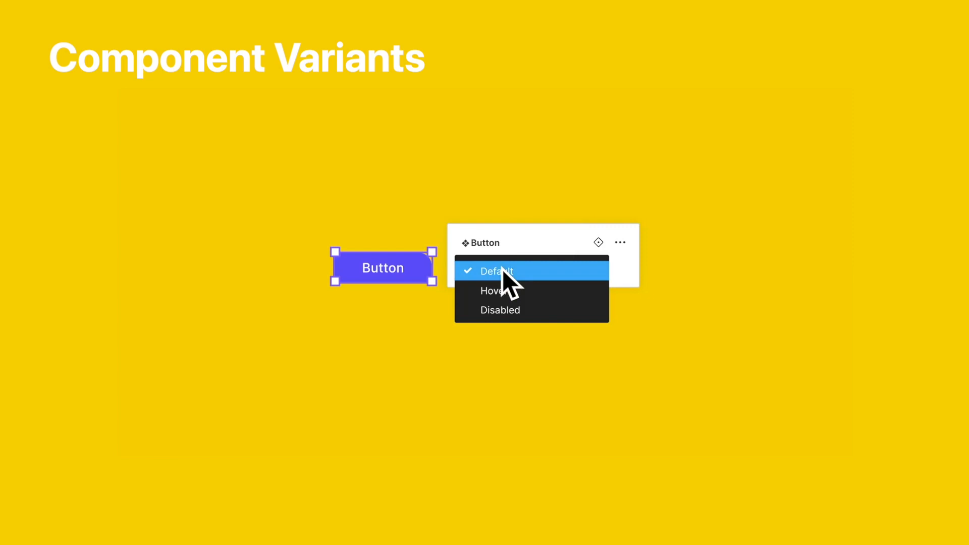
{"action": "left_click", "coordinate": [500, 309]}
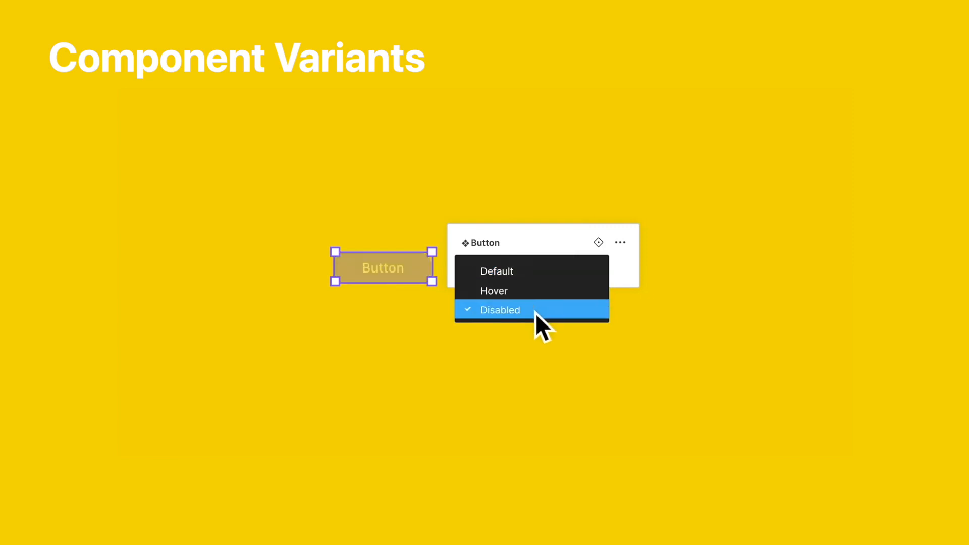
{"action": "left_click", "coordinate": [500, 309]}
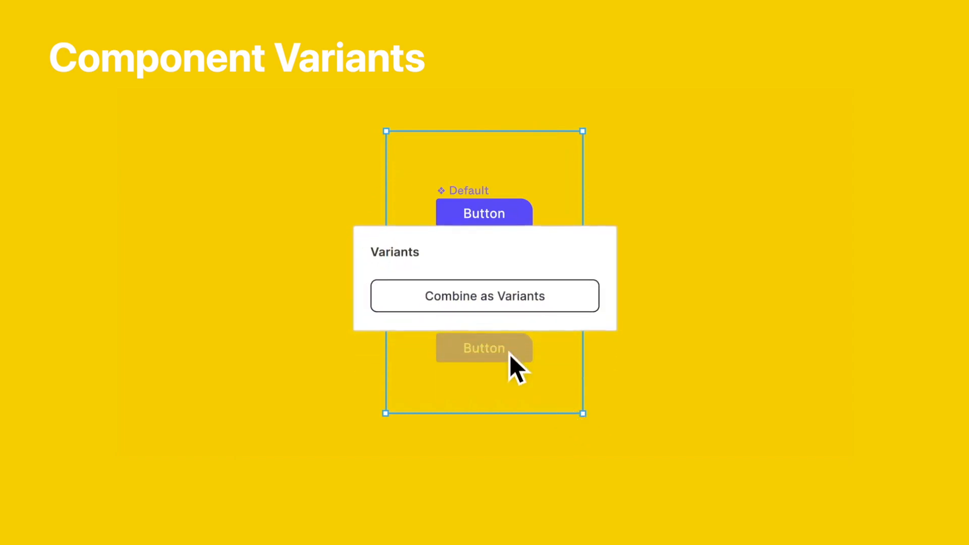
Recombine the button designs as variants and pick Disabled from the state list
{"action": "left_click", "coordinate": [484, 295]}
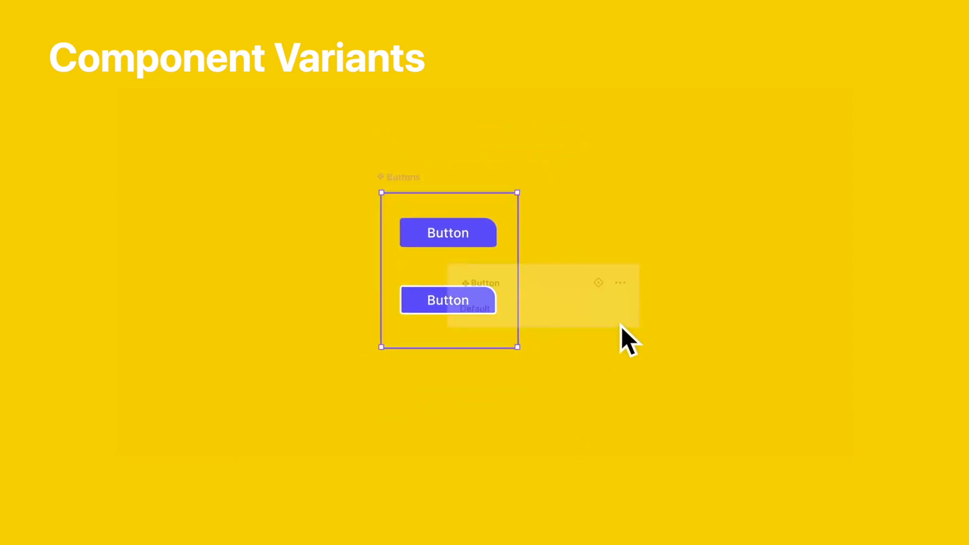
{"action": "left_click", "coordinate": [474, 307]}
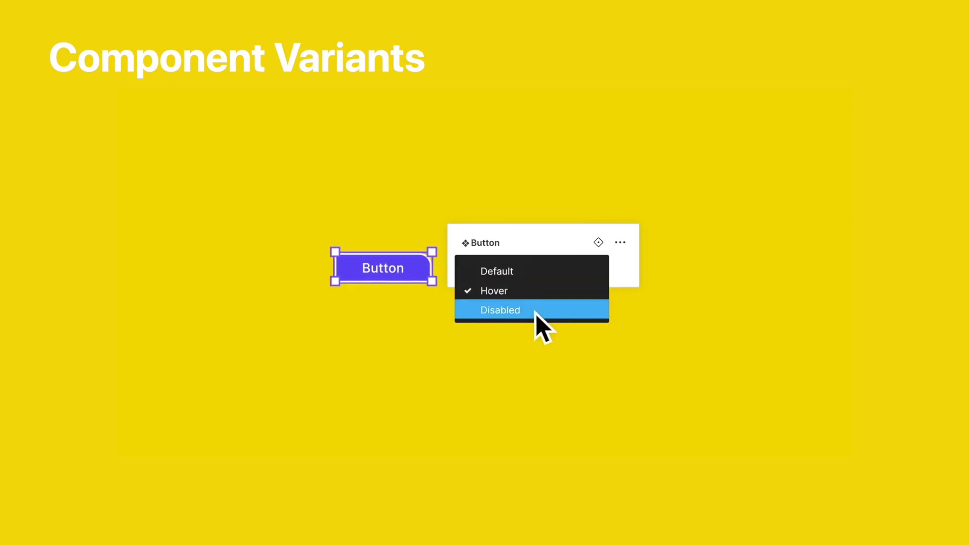
{"action": "left_click", "coordinate": [499, 310]}
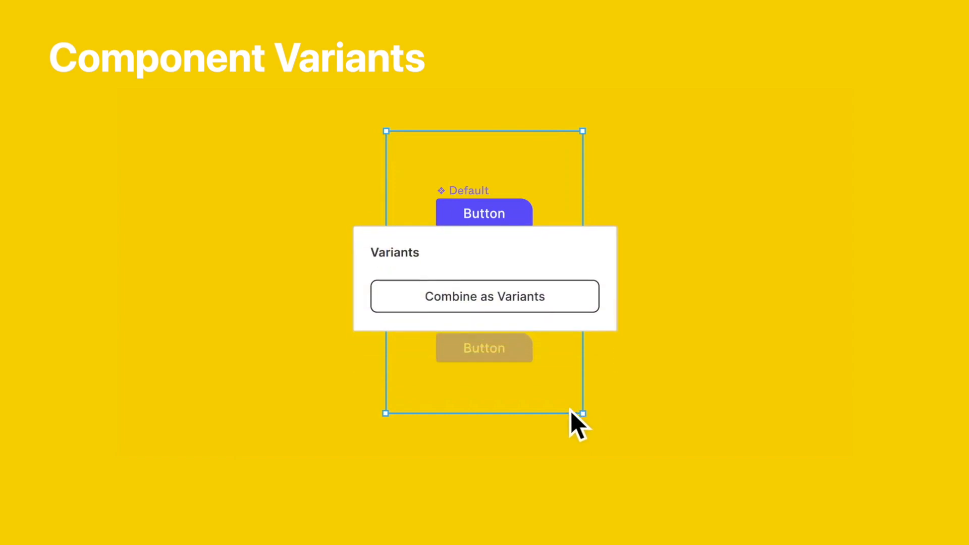
{"action": "left_click", "coordinate": [485, 296]}
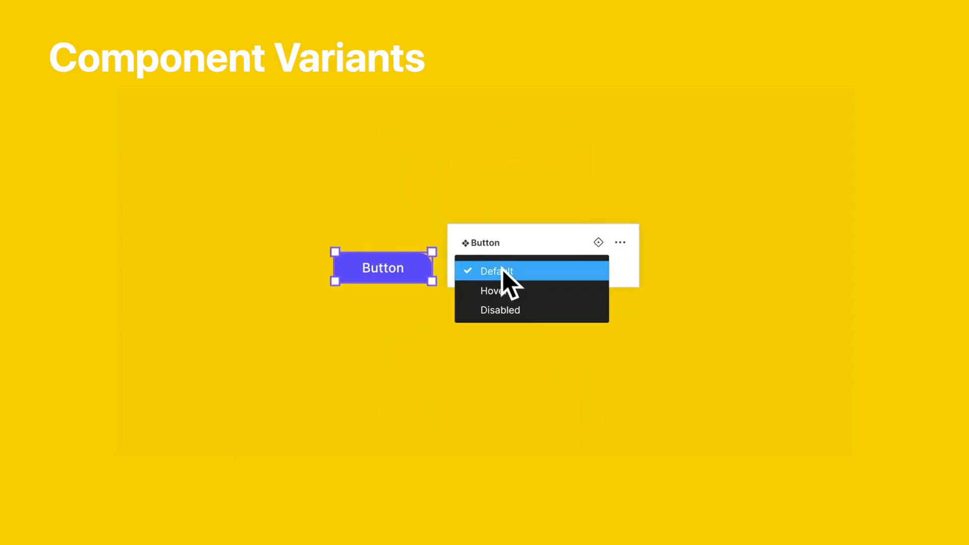
{"action": "mouse_move", "coordinate": [541, 325]}
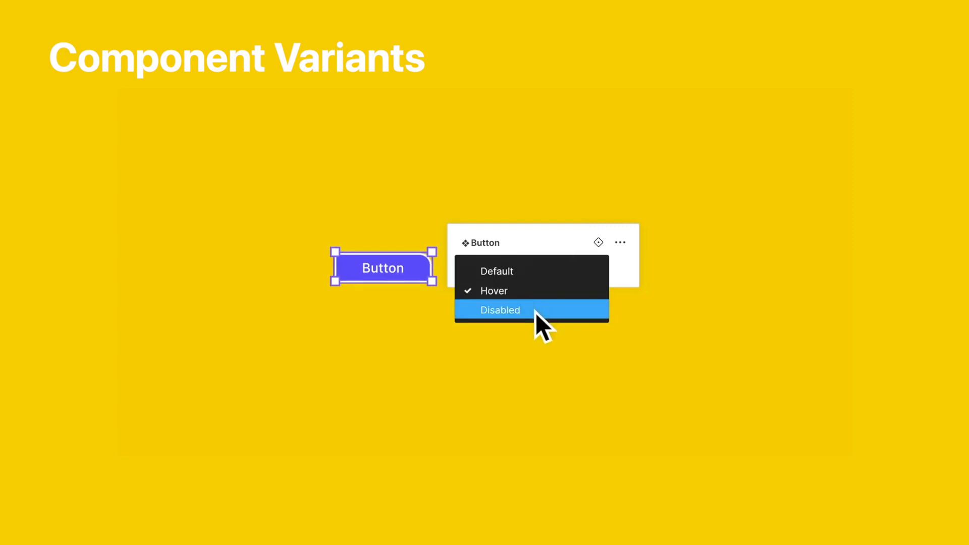
{"action": "left_click", "coordinate": [499, 310]}
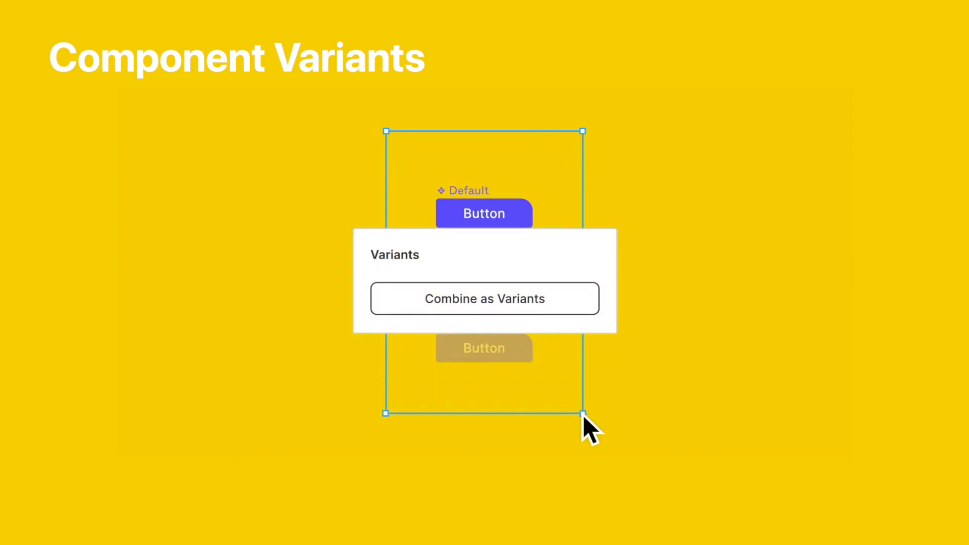
Combine the buttons again and choose another Button state such as Hover
{"action": "left_click", "coordinate": [485, 298]}
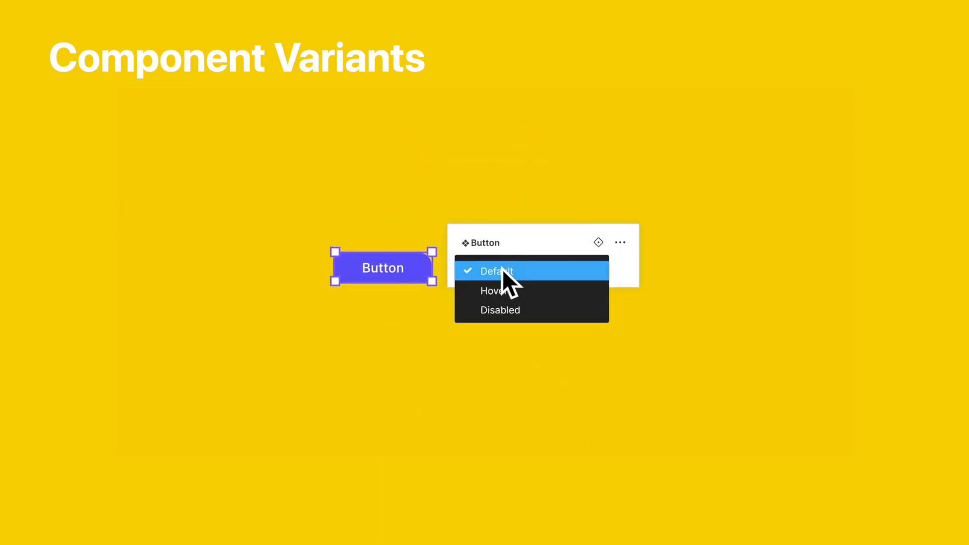
{"action": "left_click", "coordinate": [493, 291]}
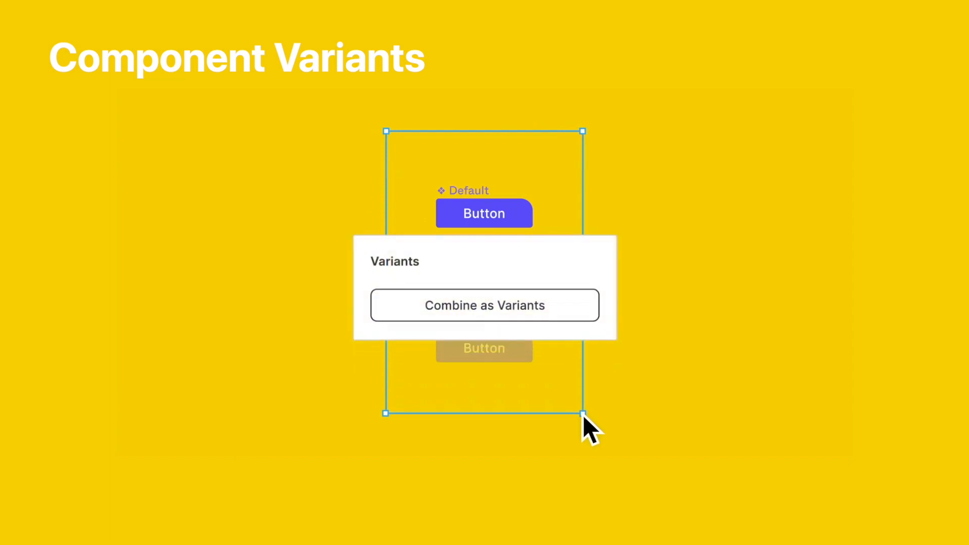
{"action": "left_click", "coordinate": [484, 305]}
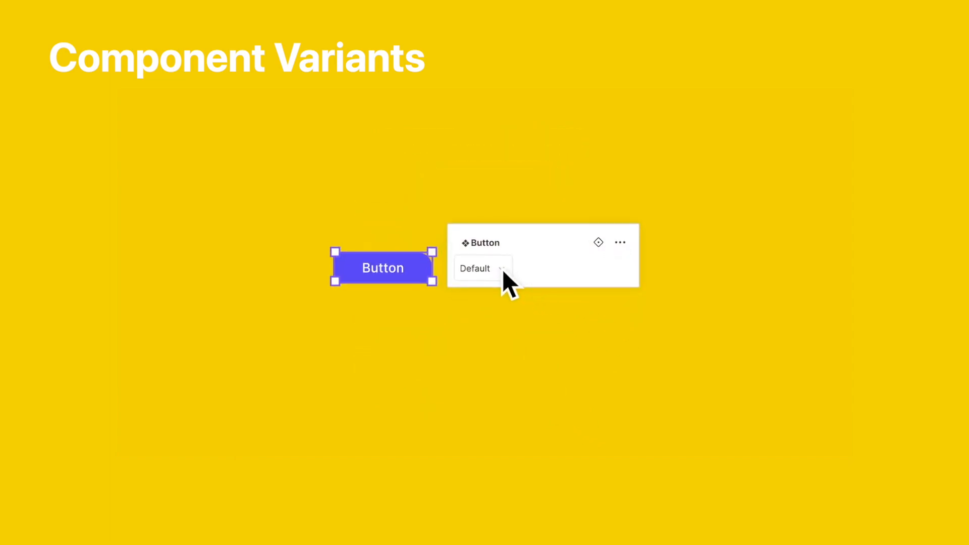
{"action": "left_click", "coordinate": [481, 268]}
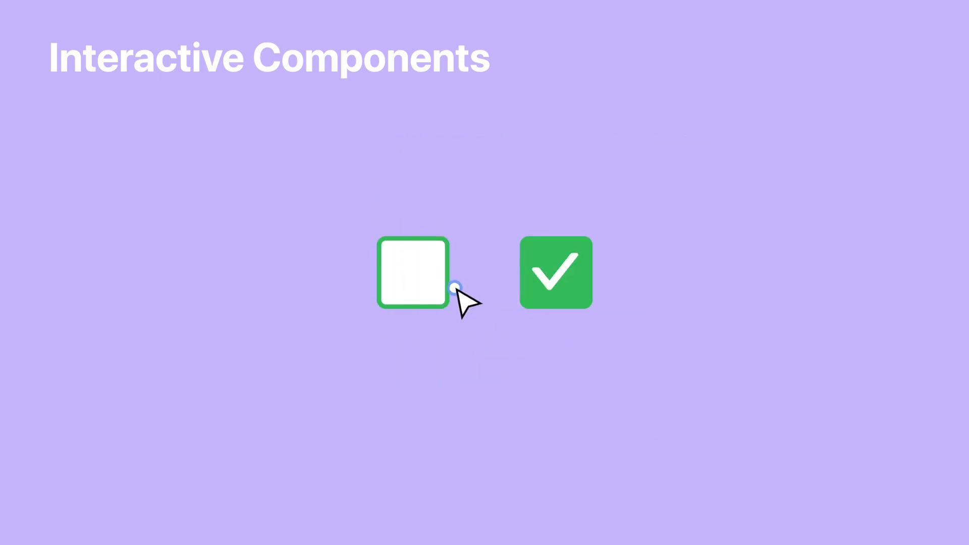
Link the toggle's on and off variants, then flip the Sound switch off, on, and off
{"action": "left_click", "coordinate": [413, 272]}
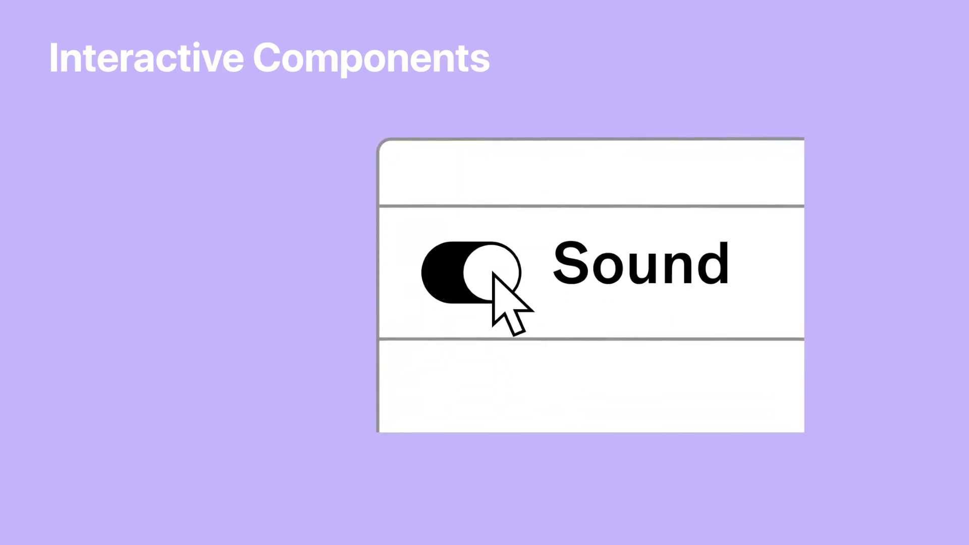
{"action": "left_click", "coordinate": [482, 272]}
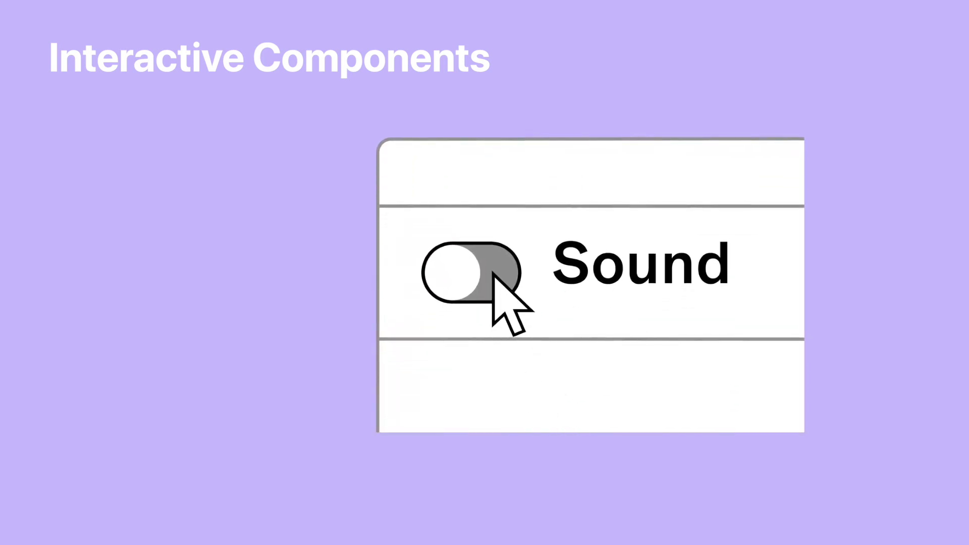
{"action": "left_click", "coordinate": [470, 273]}
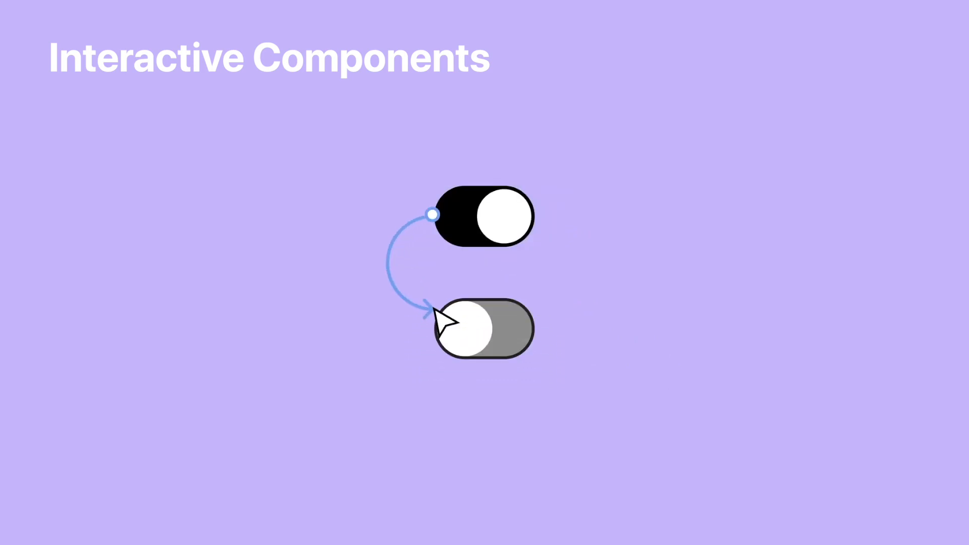
{"action": "mouse_move", "coordinate": [544, 231]}
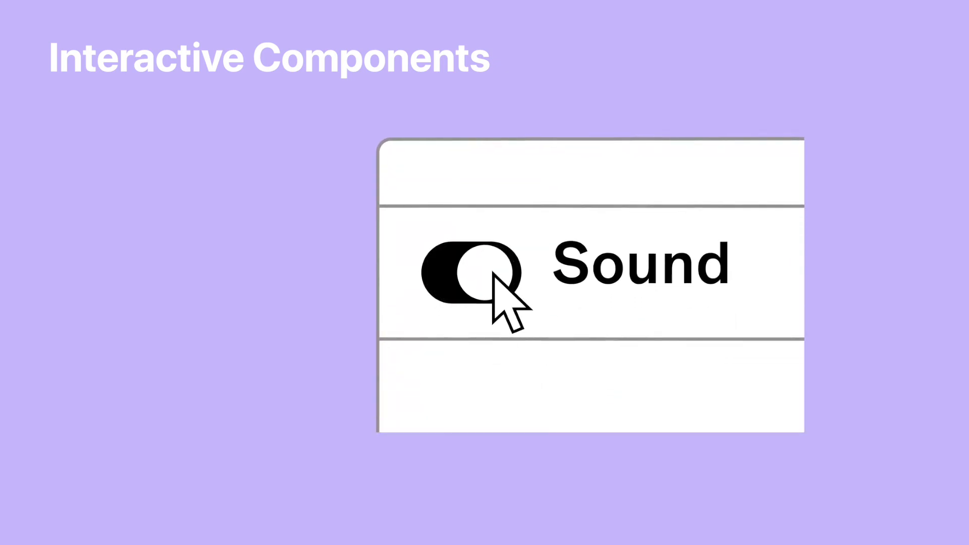
{"action": "left_click", "coordinate": [476, 272]}
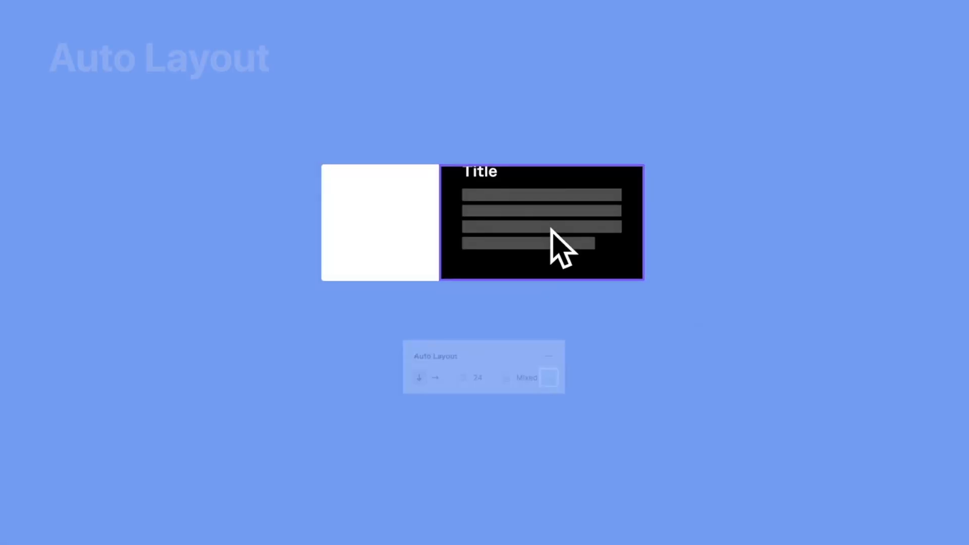
Set the Title cards to Fill container and paste a copied fourth card
{"action": "left_click", "coordinate": [549, 345]}
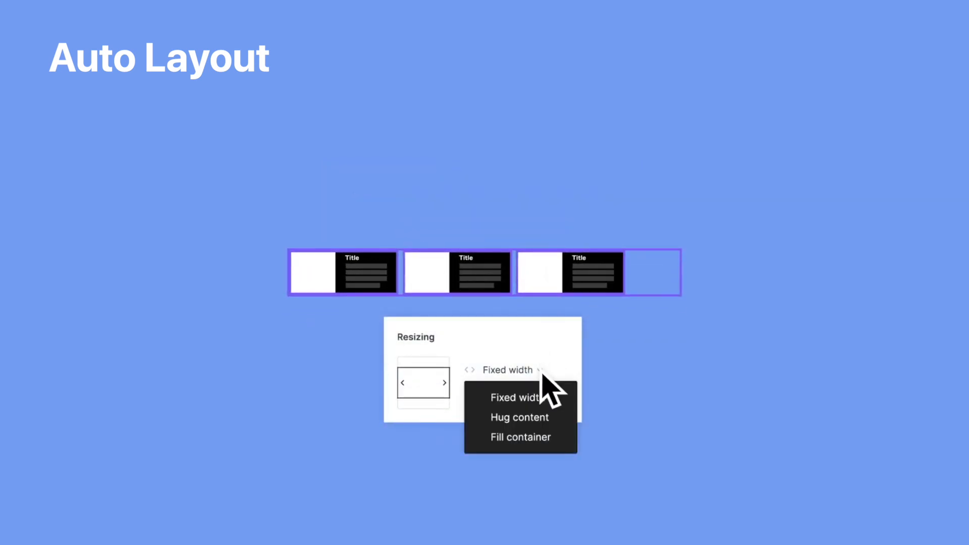
{"action": "left_click", "coordinate": [520, 437]}
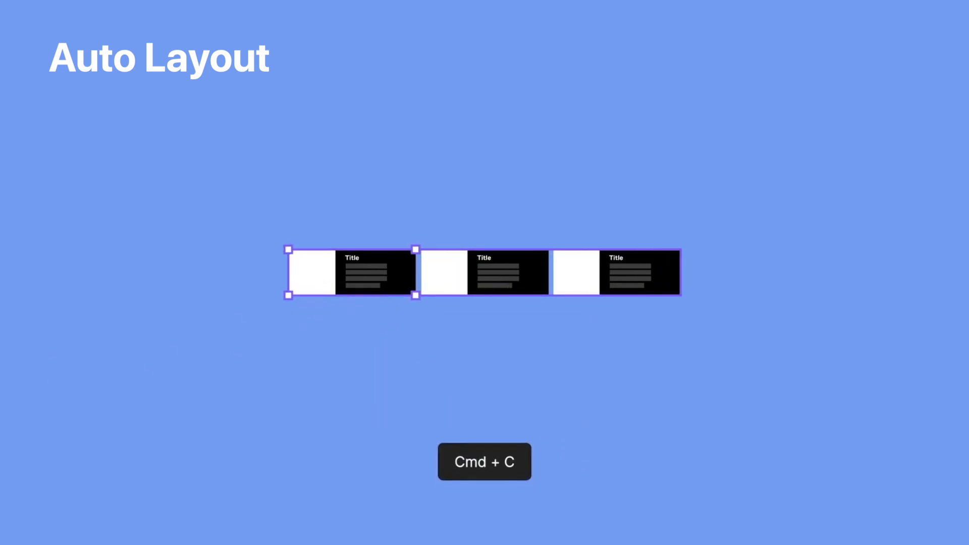
{"action": "key", "text": "cmd+c"}
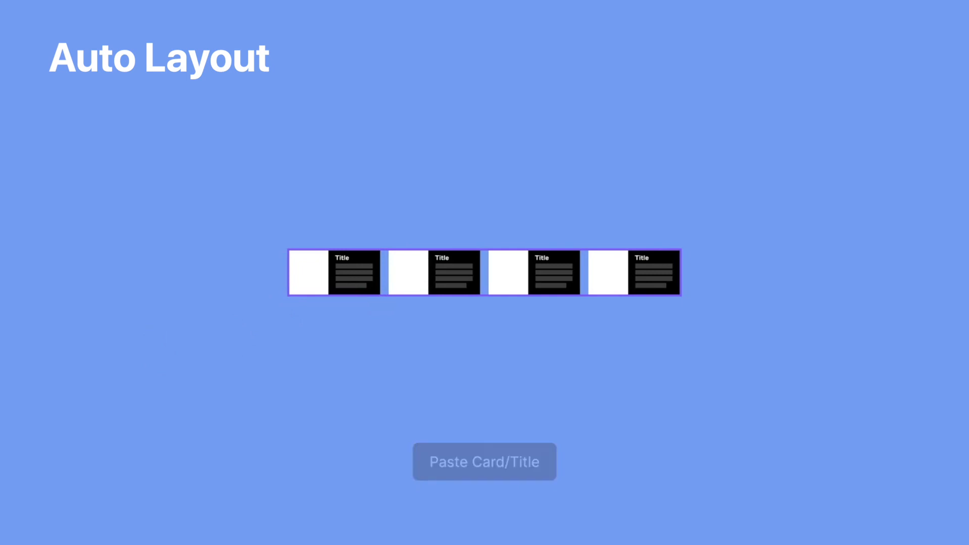
{"action": "left_click", "coordinate": [484, 462]}
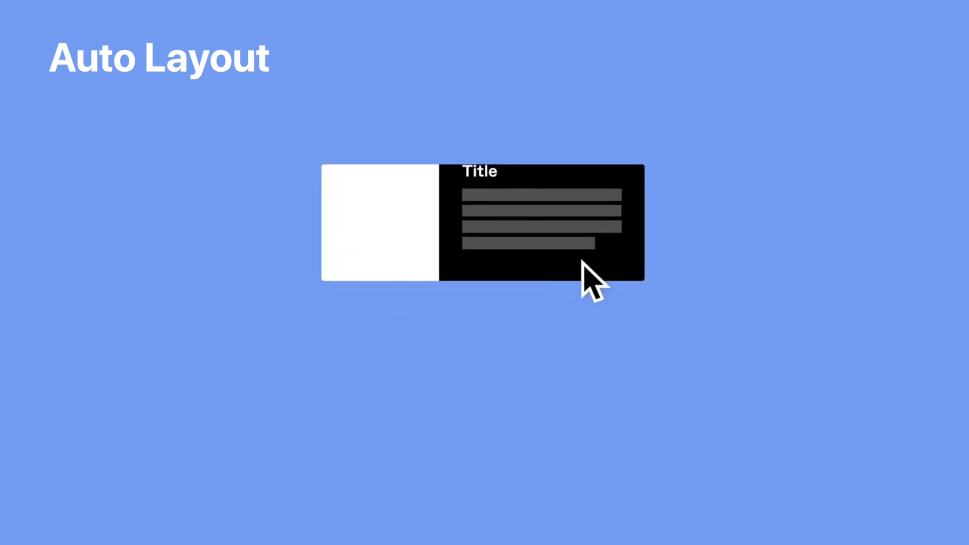
Show the text block's padding, make the cards fill the row, and add a fourth card
{"action": "left_click", "coordinate": [548, 345]}
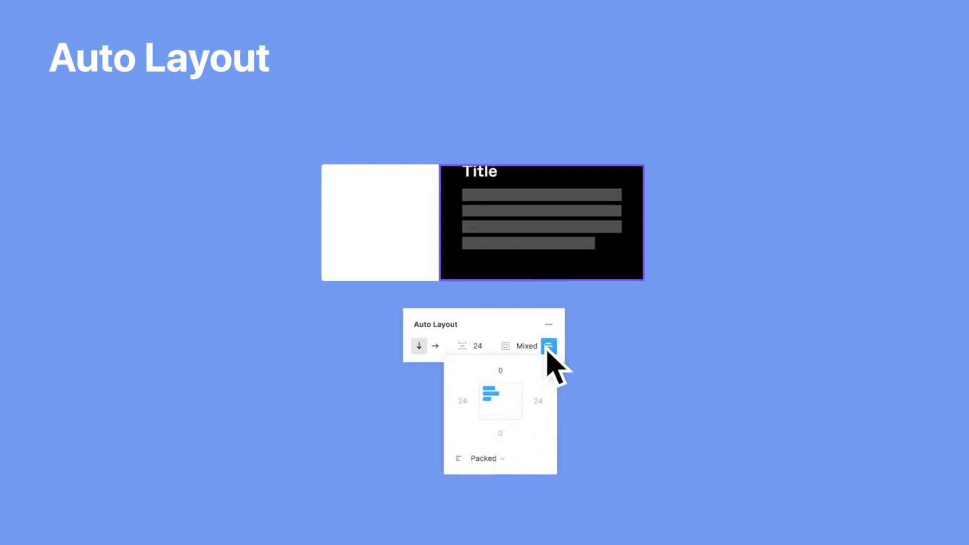
{"action": "left_click", "coordinate": [548, 345]}
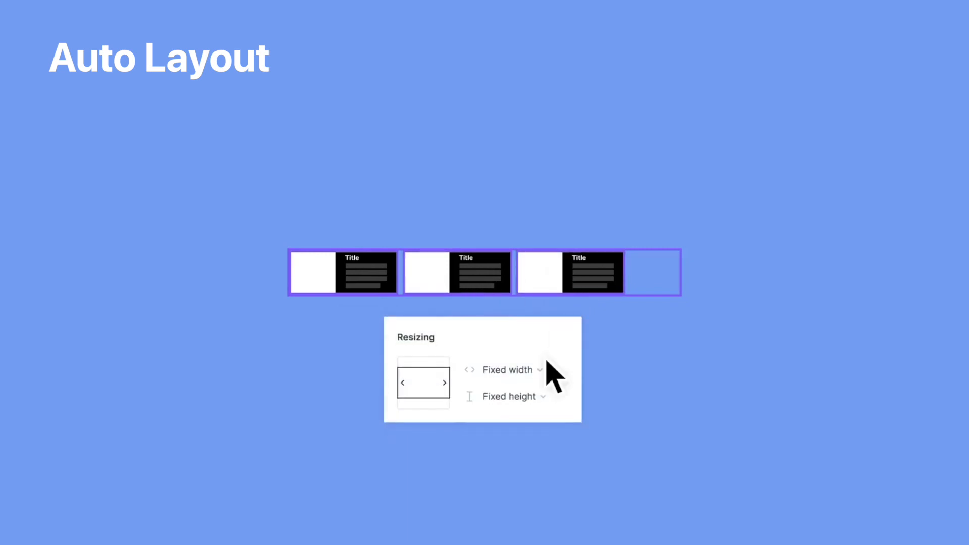
{"action": "left_click", "coordinate": [518, 370]}
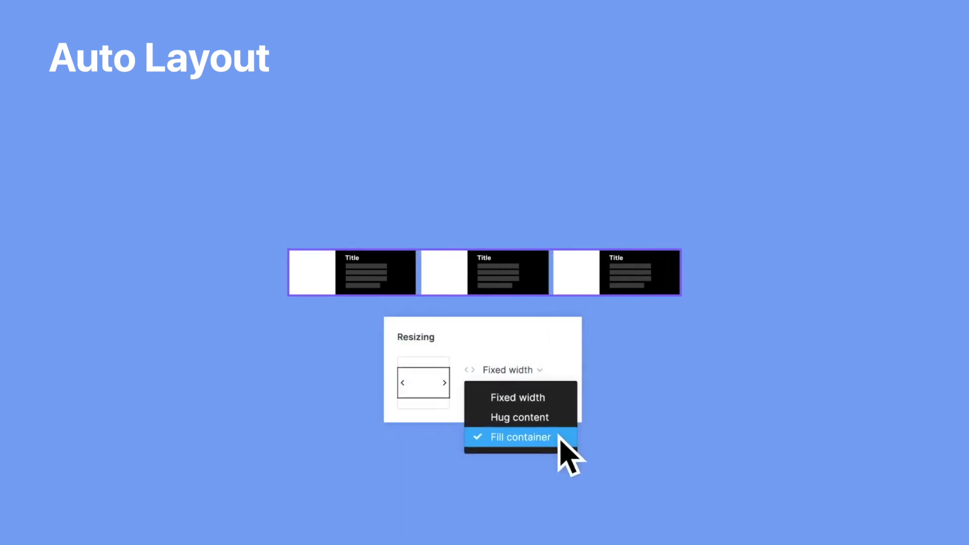
{"action": "left_click", "coordinate": [519, 437]}
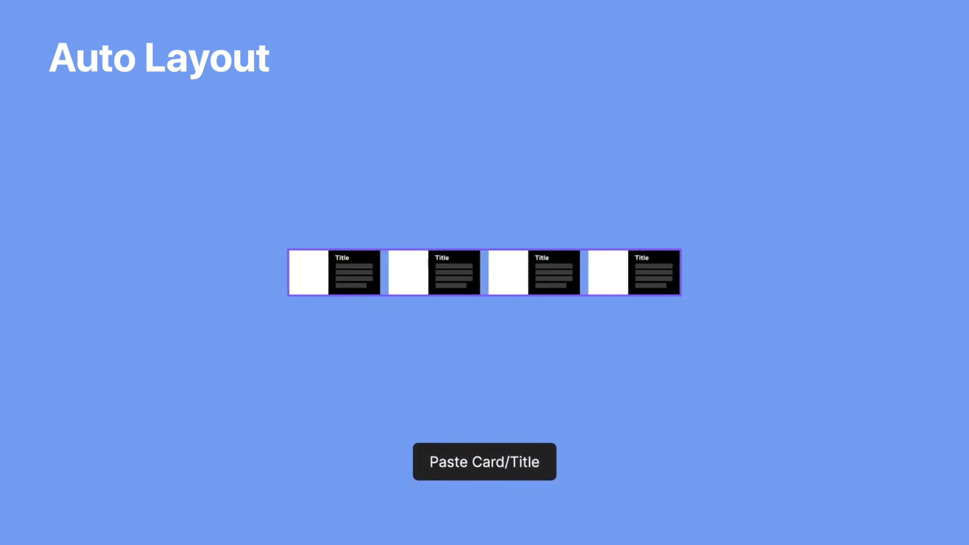
{"action": "left_click", "coordinate": [484, 461]}
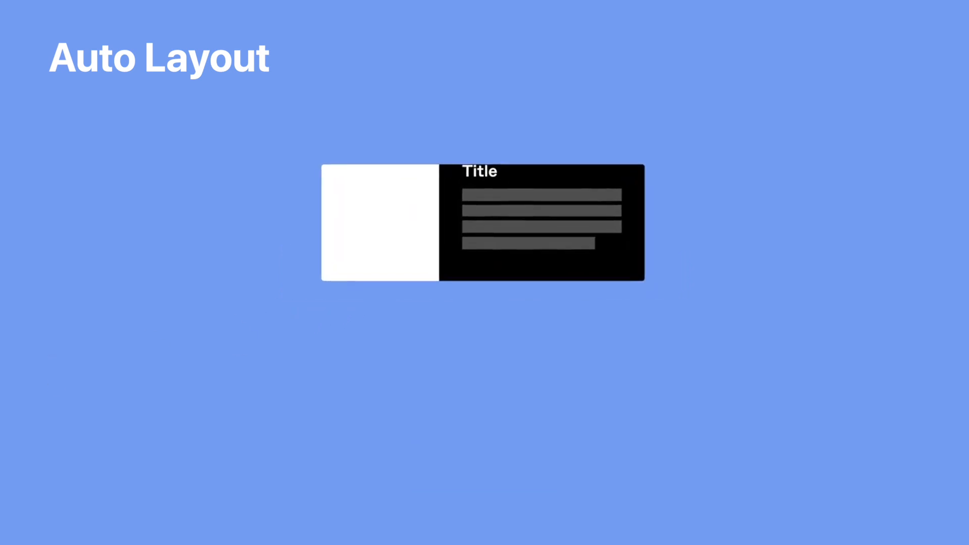
Reselect the dark text block, stretch the cards to fill, and add another card
{"action": "left_click", "coordinate": [550, 345]}
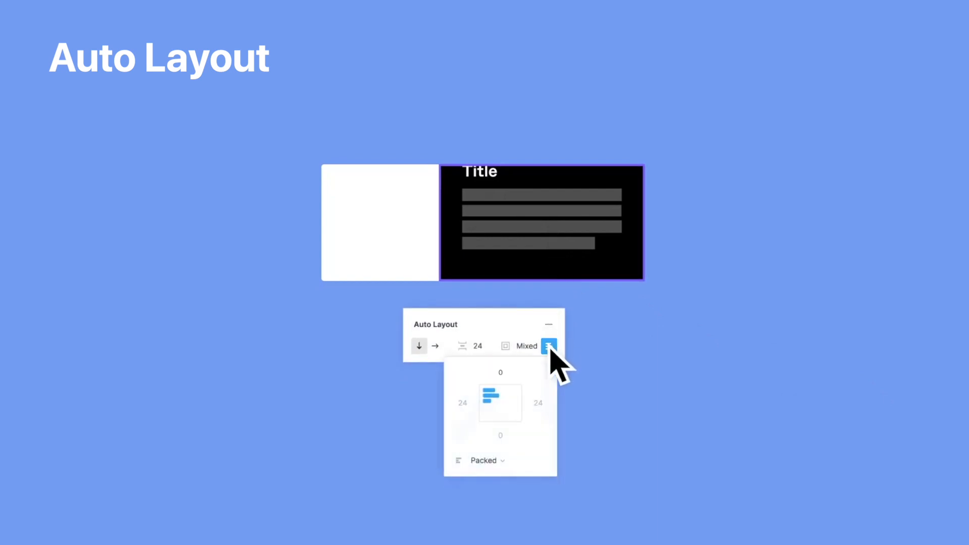
{"action": "left_click", "coordinate": [550, 345]}
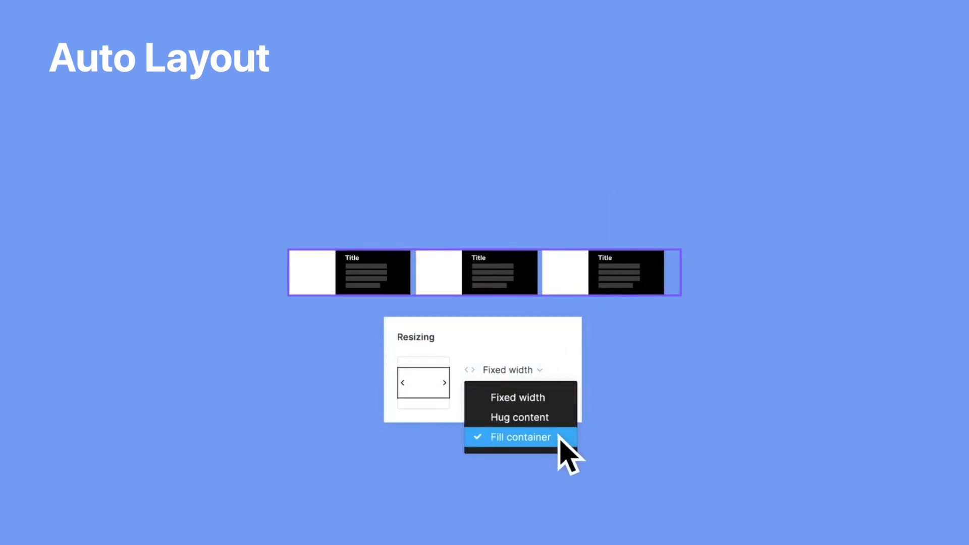
{"action": "left_click", "coordinate": [521, 437]}
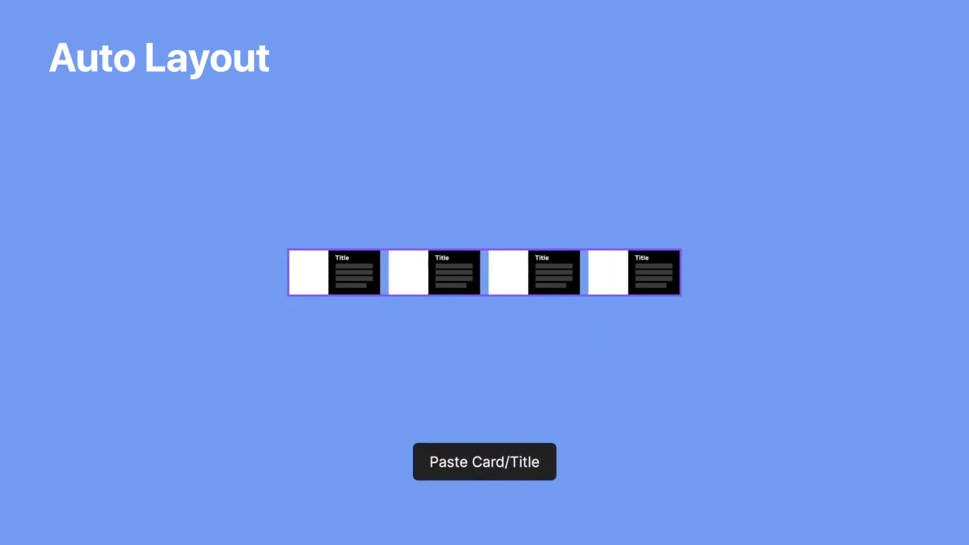
{"action": "left_click", "coordinate": [484, 460]}
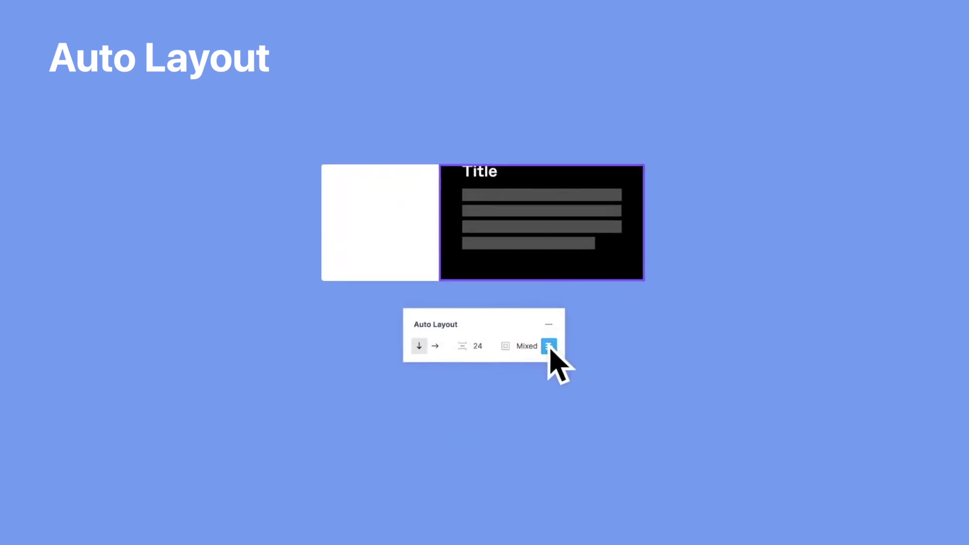
Give the text block 24 top padding, fill the row, and paste a fourth card
{"action": "left_click", "coordinate": [549, 345]}
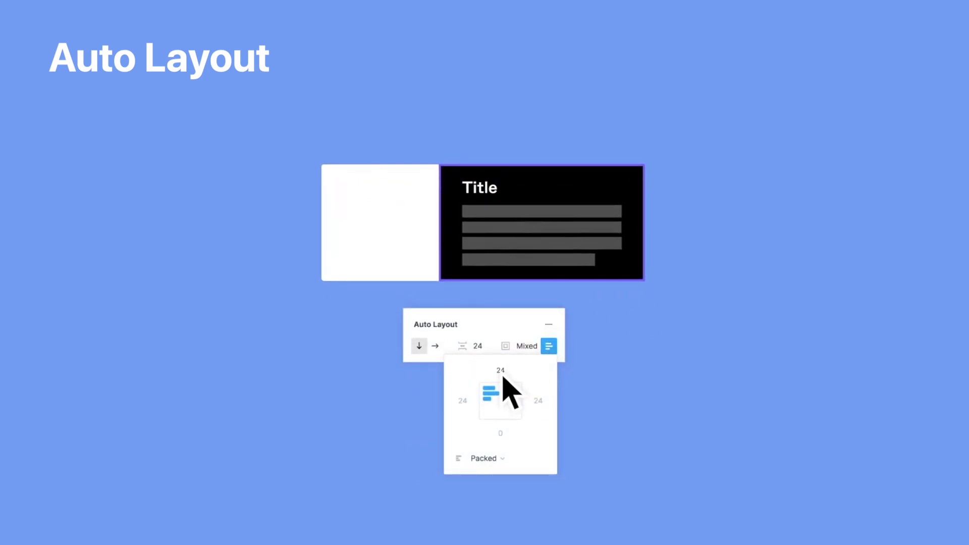
{"action": "left_click", "coordinate": [435, 345]}
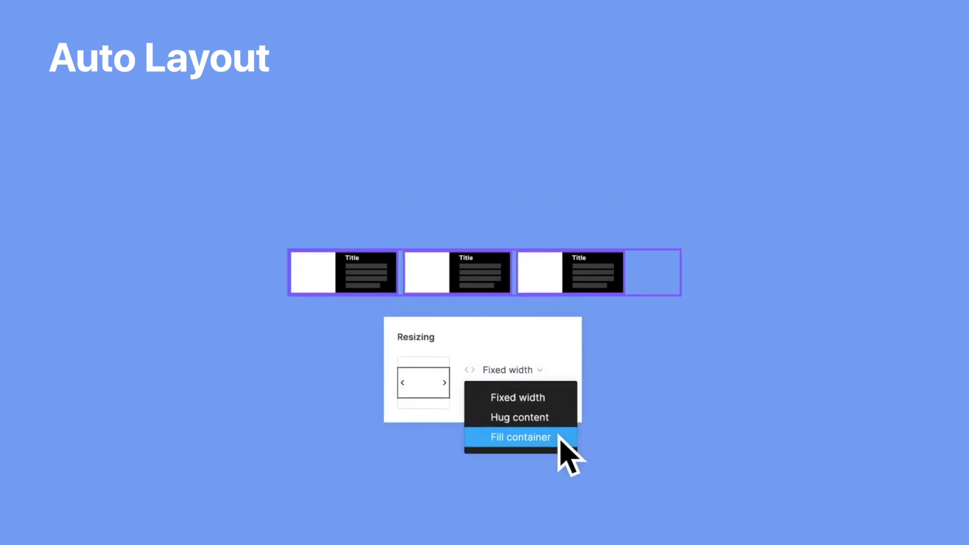
{"action": "left_click", "coordinate": [520, 437]}
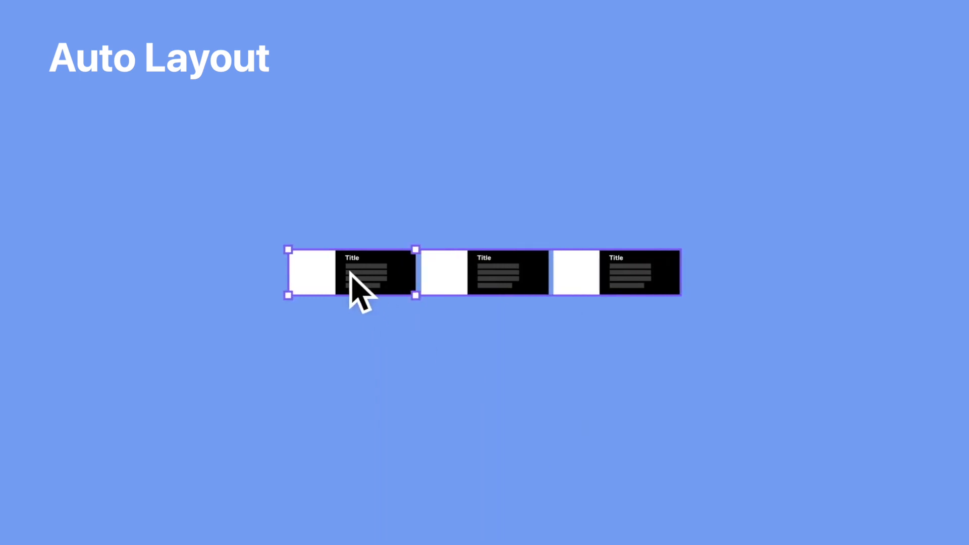
{"action": "key", "text": "Ctrl+v"}
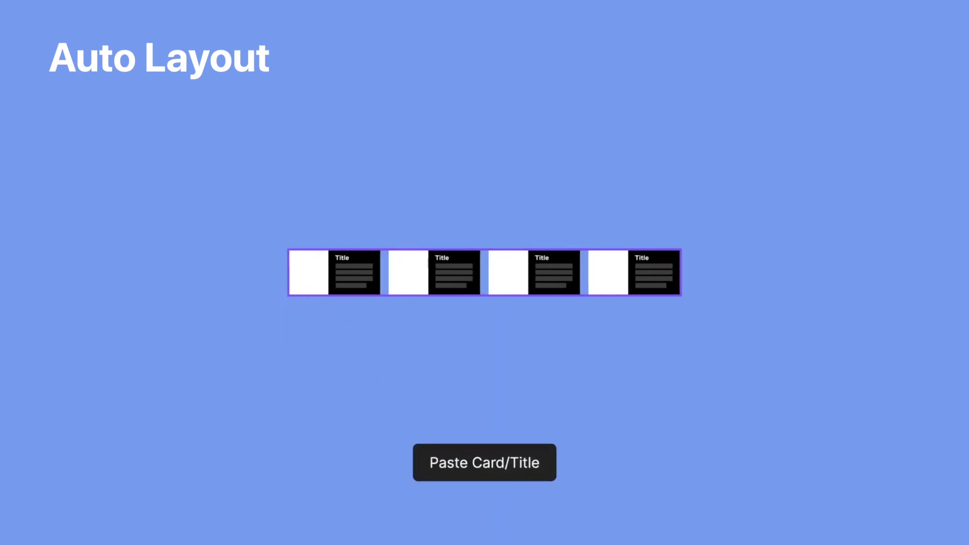
{"action": "left_click", "coordinate": [484, 463]}
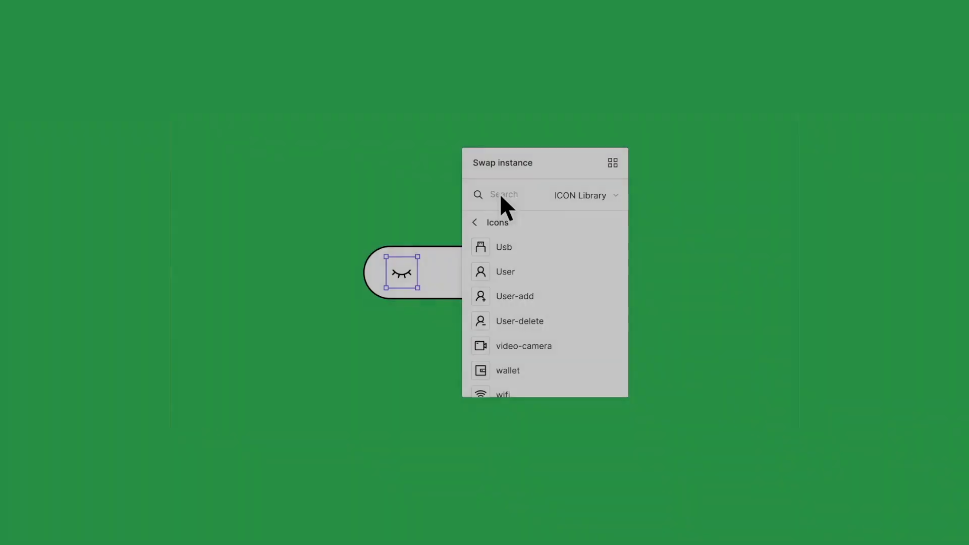
Search 'Like' in the icon library and swap the toolbar's eye icon for it
{"action": "type", "text": "Like"}
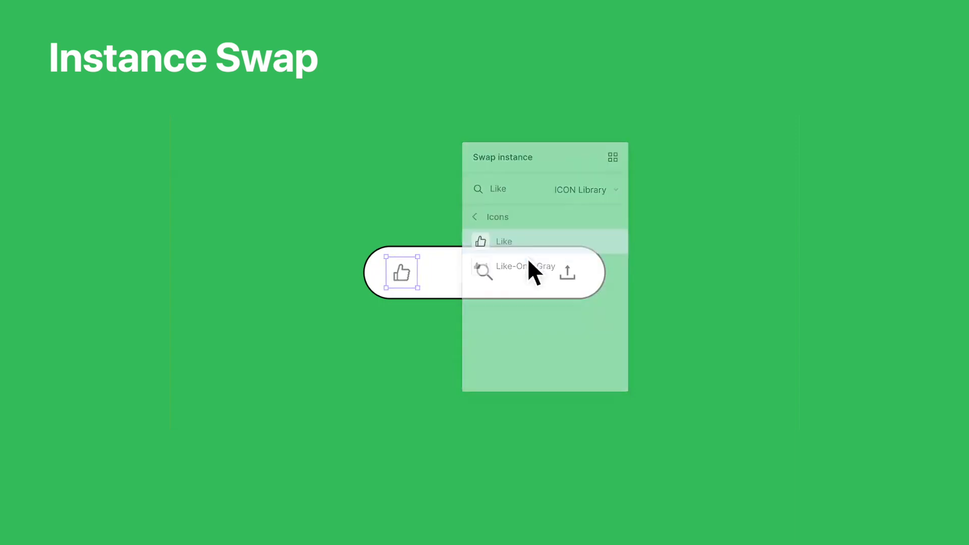
{"action": "left_click", "coordinate": [525, 266]}
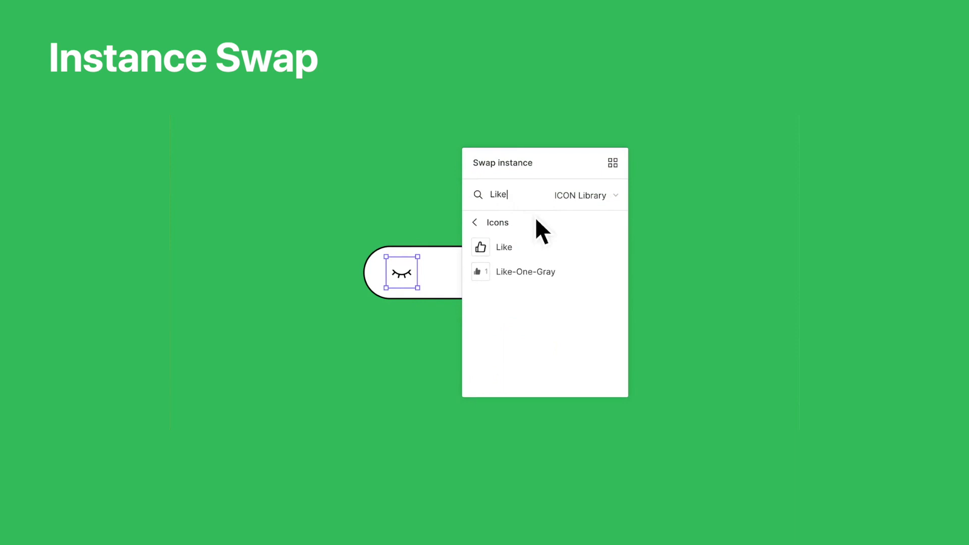
{"action": "left_click", "coordinate": [504, 247]}
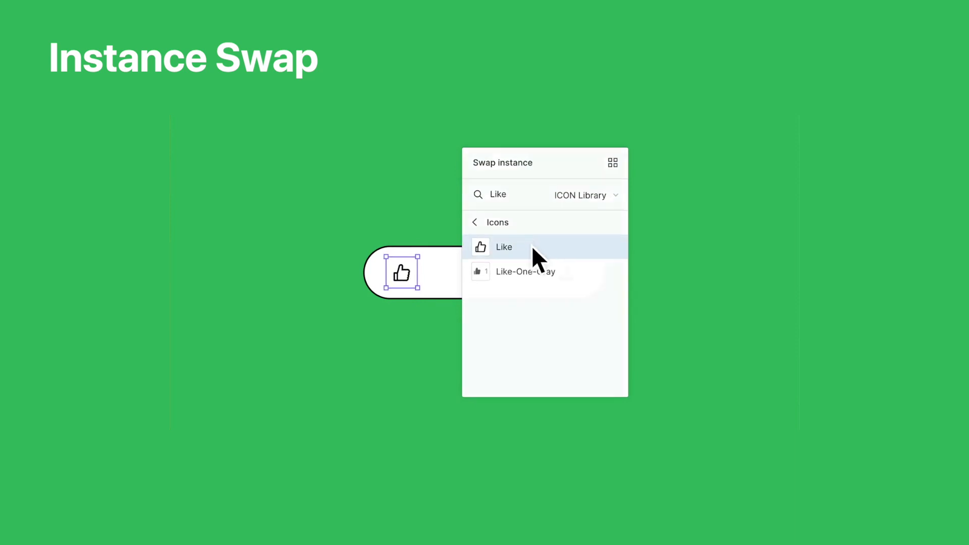
{"action": "left_click", "coordinate": [504, 247]}
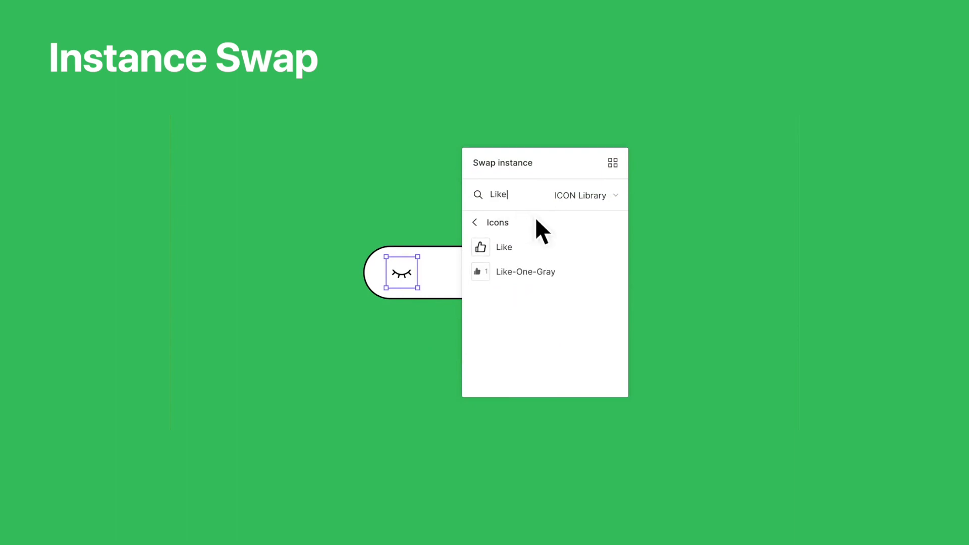
{"action": "left_click", "coordinate": [503, 247]}
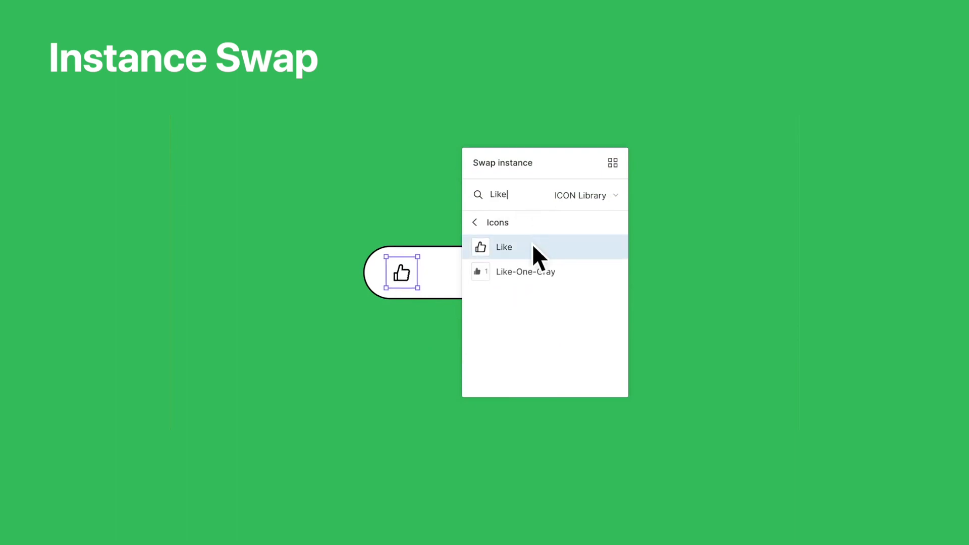
{"action": "left_click", "coordinate": [504, 247]}
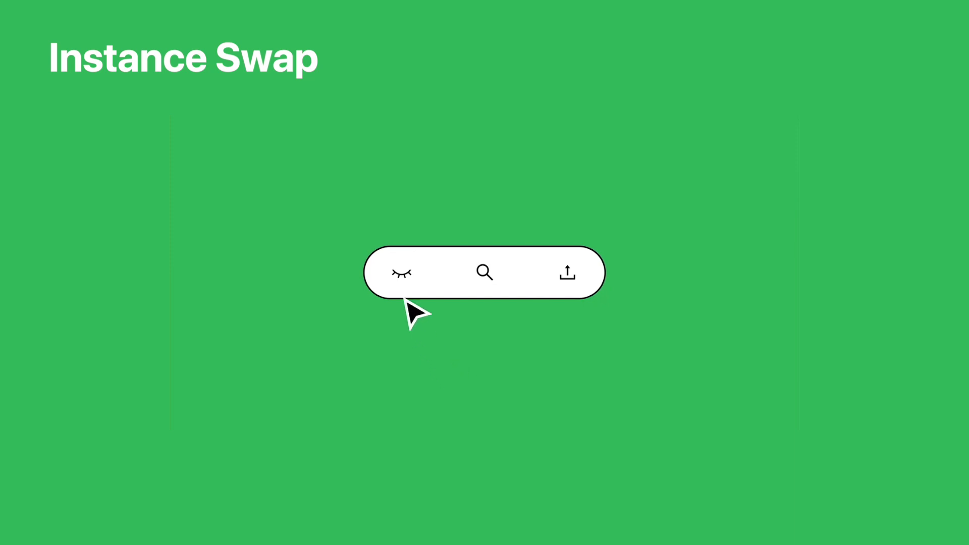
Reselect the eye icon instance and swap it to the searched 'Like' icon again
{"action": "left_click", "coordinate": [402, 272]}
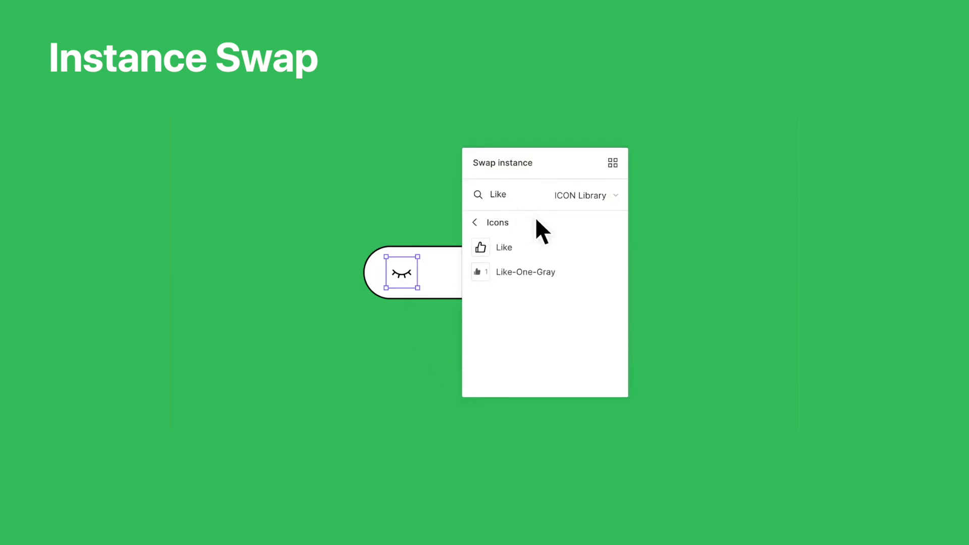
{"action": "left_click", "coordinate": [504, 247]}
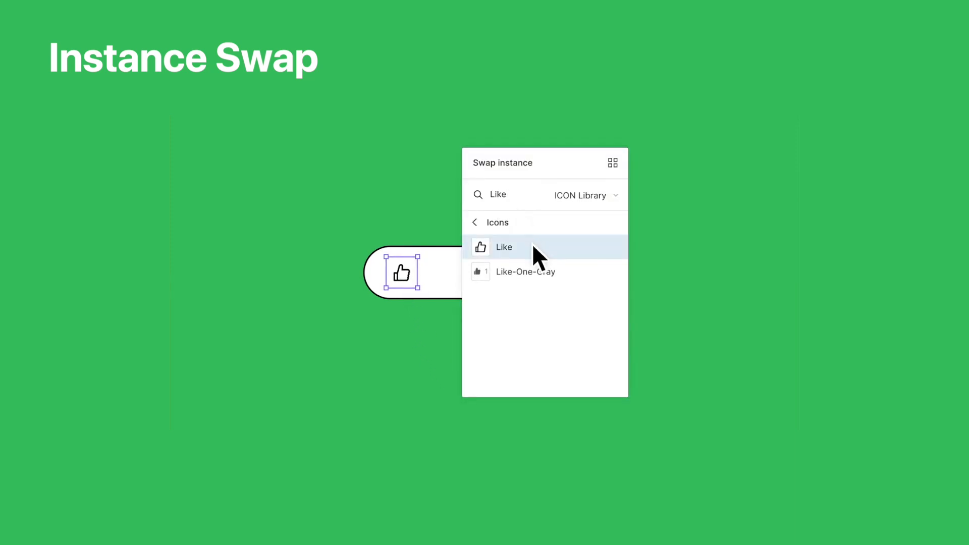
{"action": "left_click", "coordinate": [504, 247]}
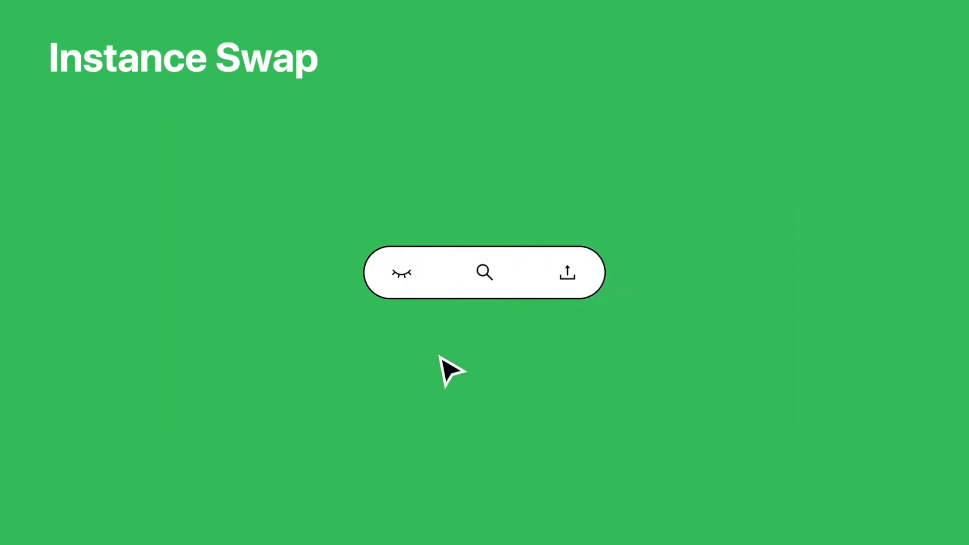
{"action": "left_click", "coordinate": [402, 272]}
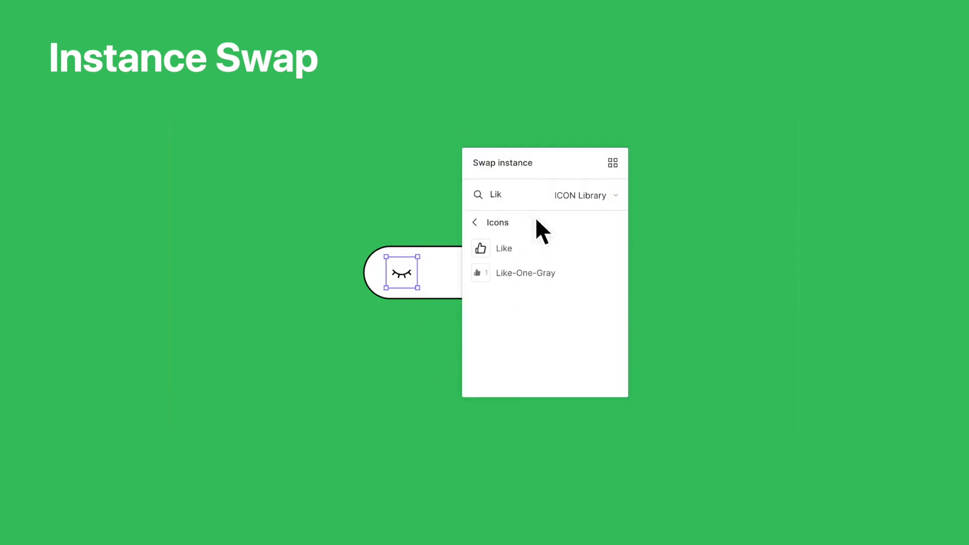
{"action": "left_click", "coordinate": [503, 247]}
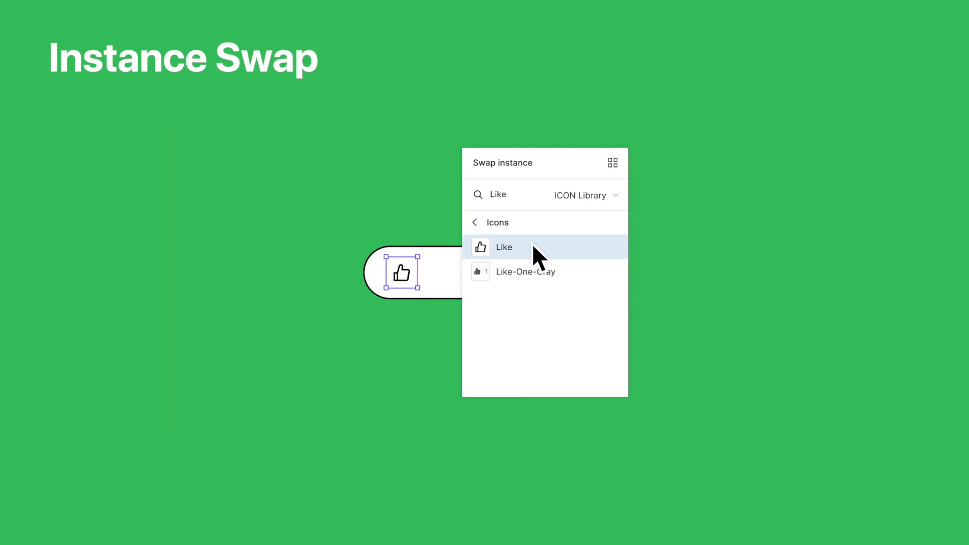
{"action": "left_click", "coordinate": [503, 247]}
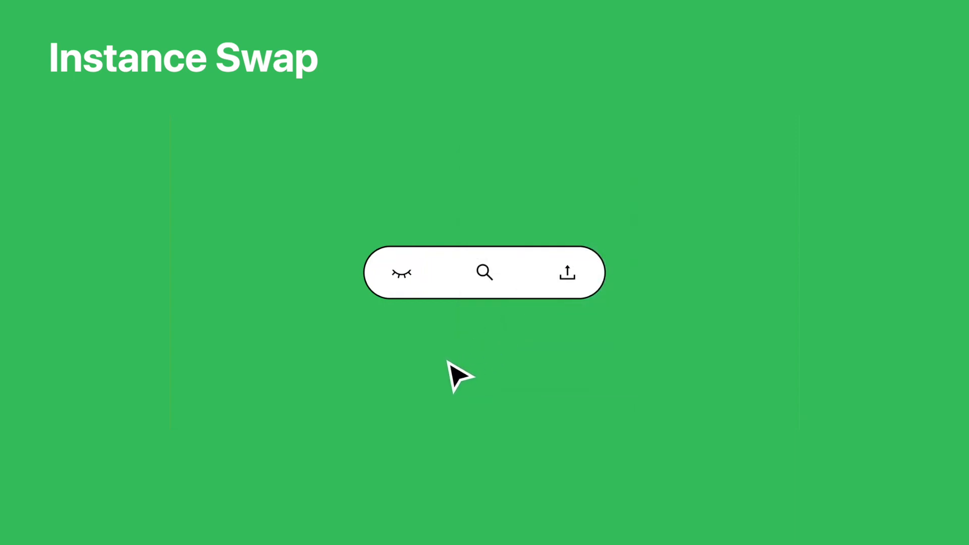
{"action": "left_click", "coordinate": [401, 273]}
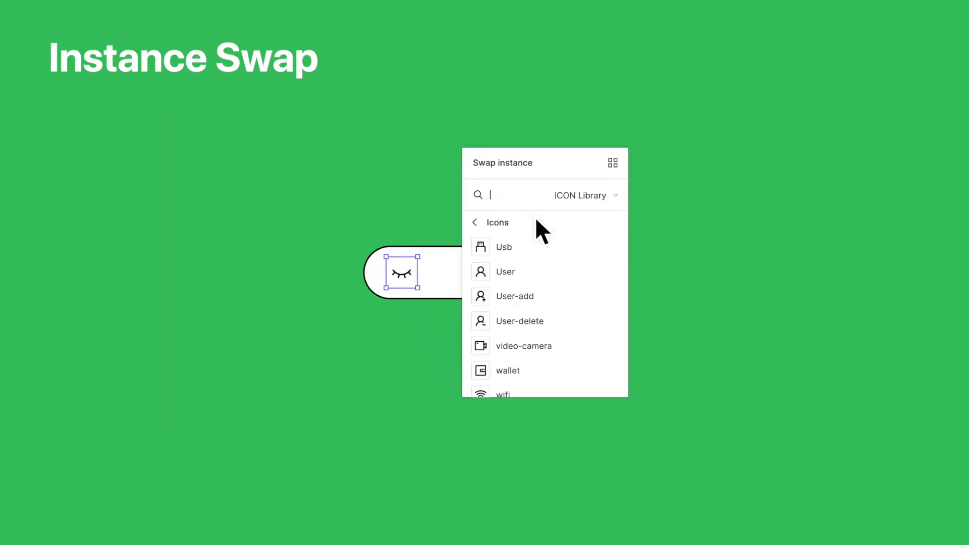
{"action": "type", "text": "Like"}
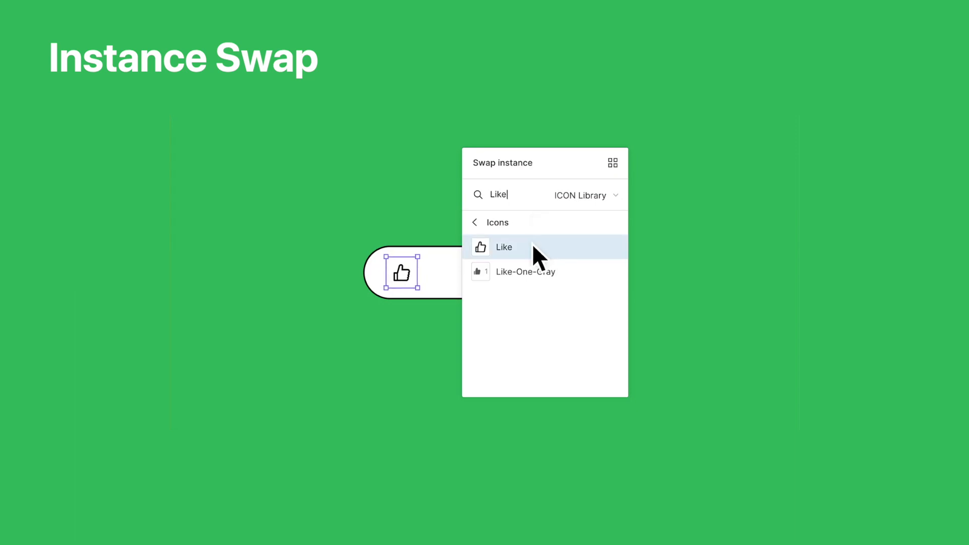
{"action": "left_click", "coordinate": [503, 247]}
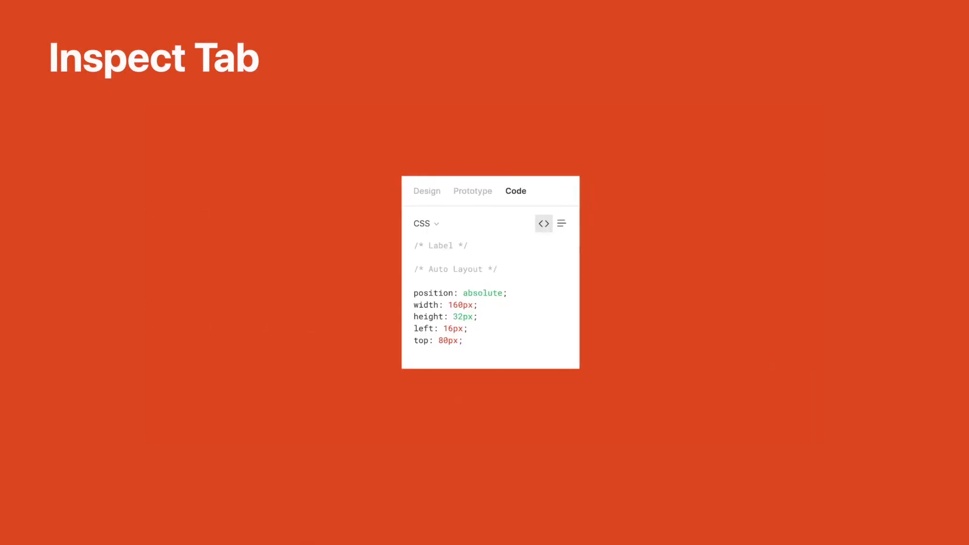
Select the Search text layer and review its spacing in the Inspect tab
{"action": "left_click", "coordinate": [508, 128]}
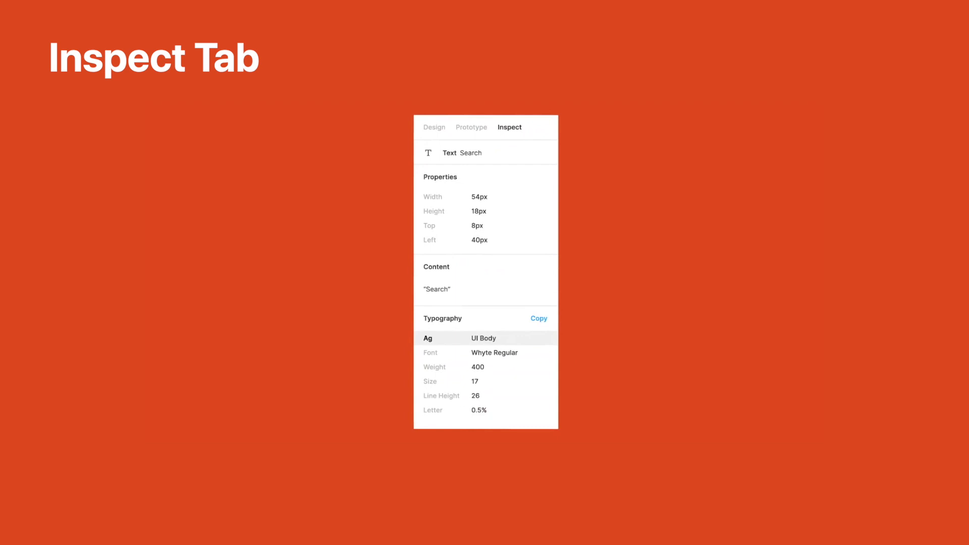
{"action": "left_click", "coordinate": [537, 318]}
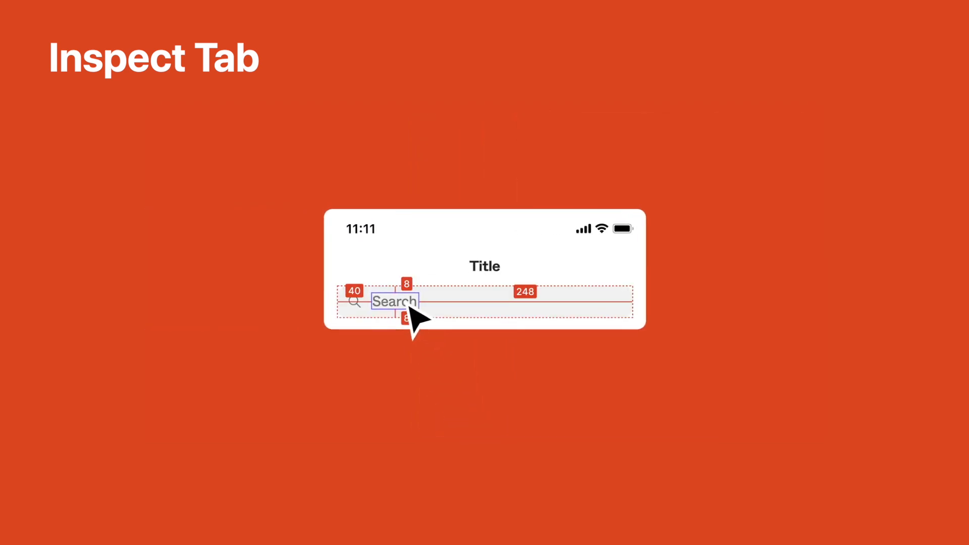
{"action": "left_click", "coordinate": [507, 147]}
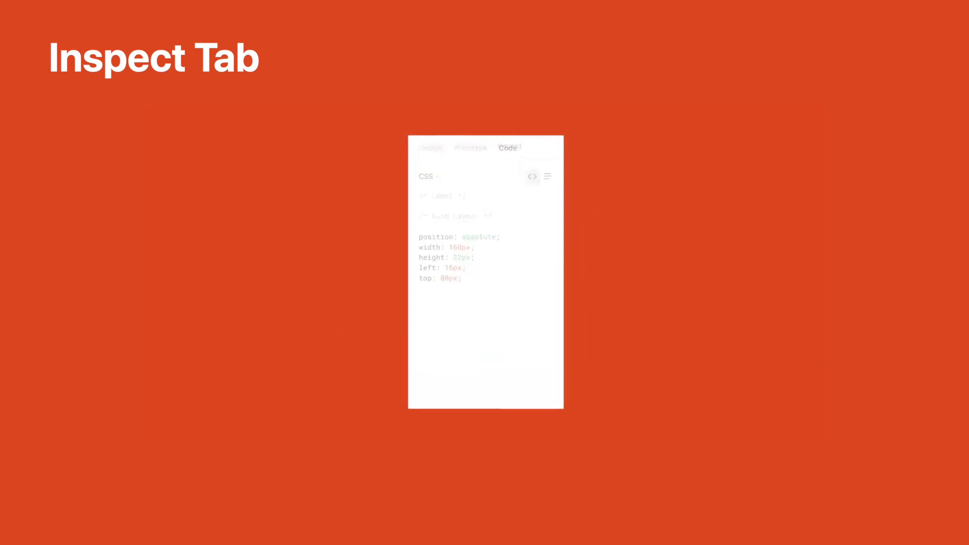
{"action": "left_click", "coordinate": [510, 128]}
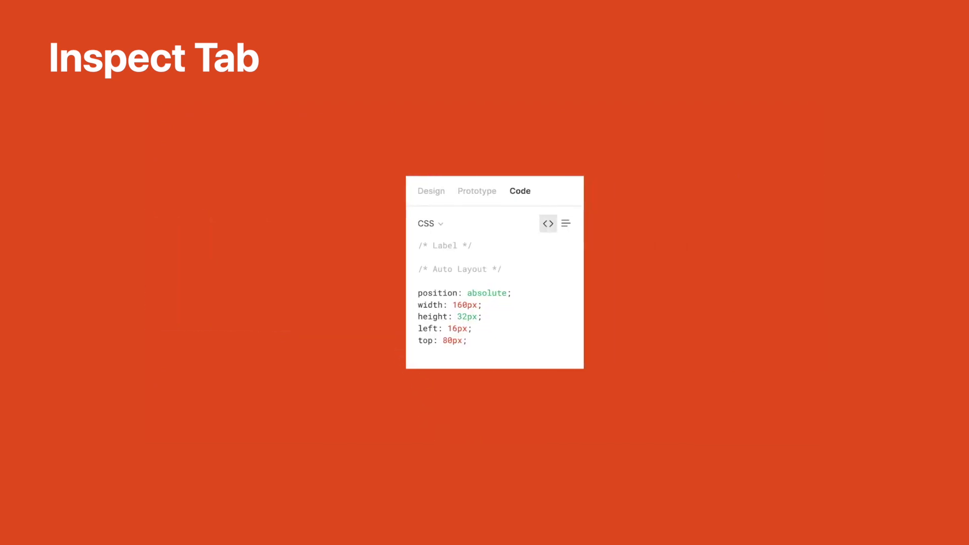
{"action": "left_click", "coordinate": [509, 127]}
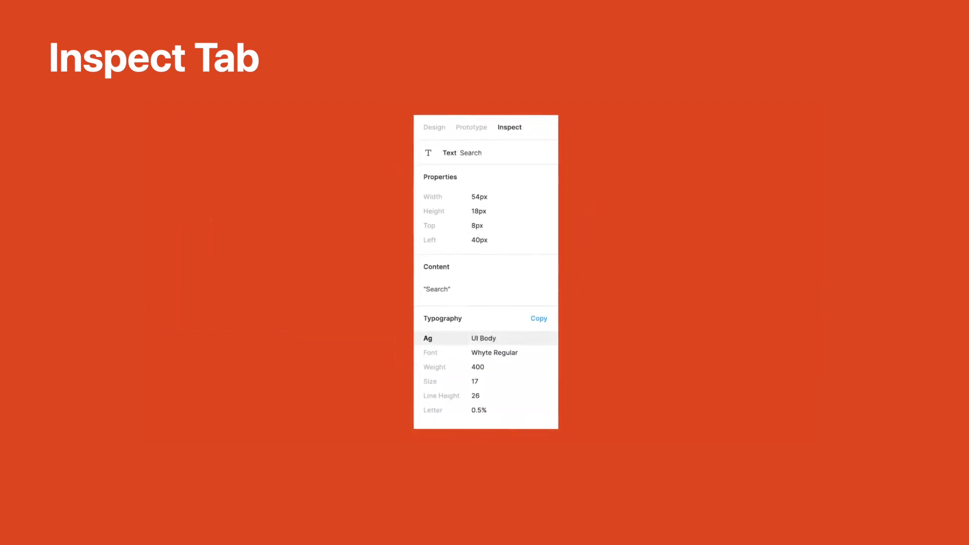
{"action": "left_click", "coordinate": [536, 319]}
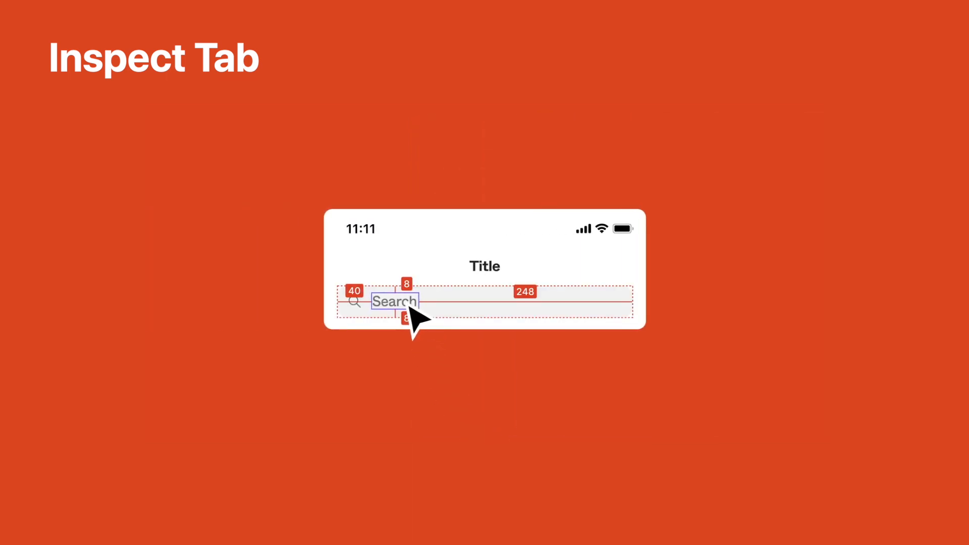
View the Search label's CSS code and copy its typography to the clipboard
{"action": "left_click", "coordinate": [509, 181]}
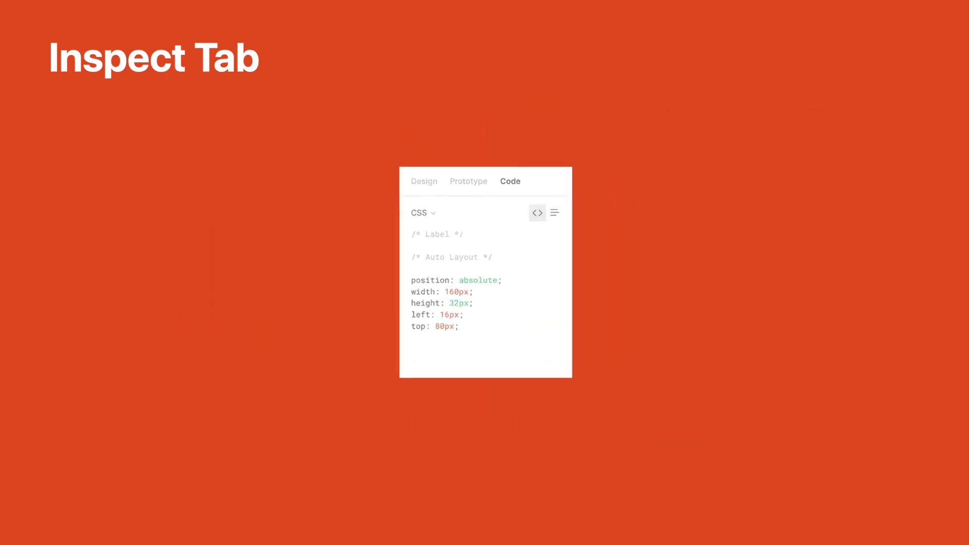
{"action": "left_click", "coordinate": [509, 181]}
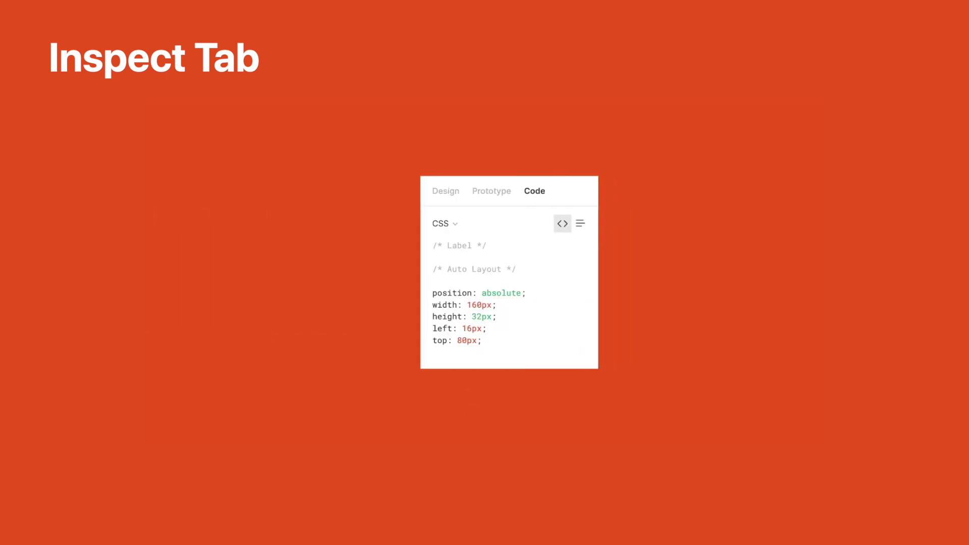
{"action": "left_click", "coordinate": [534, 191]}
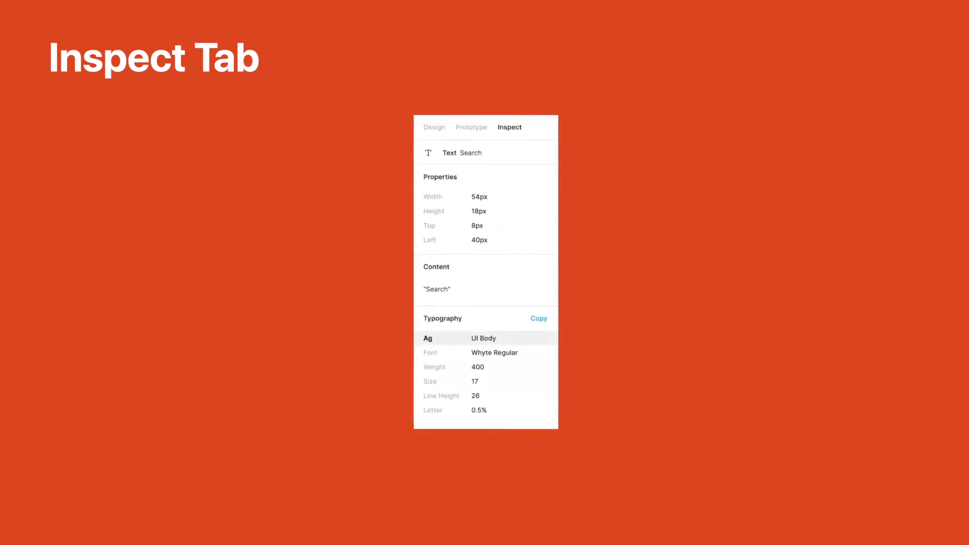
{"action": "left_click", "coordinate": [537, 319]}
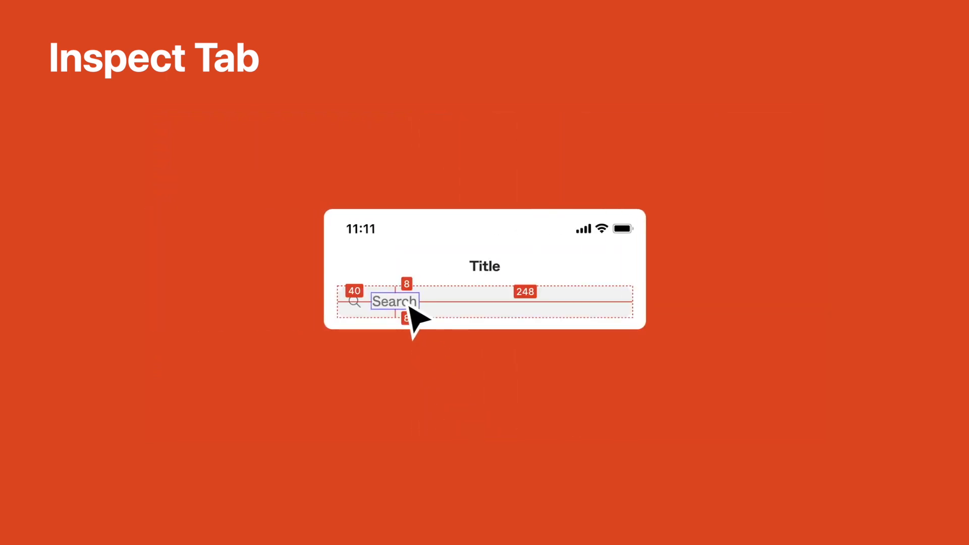
{"action": "left_click", "coordinate": [510, 189]}
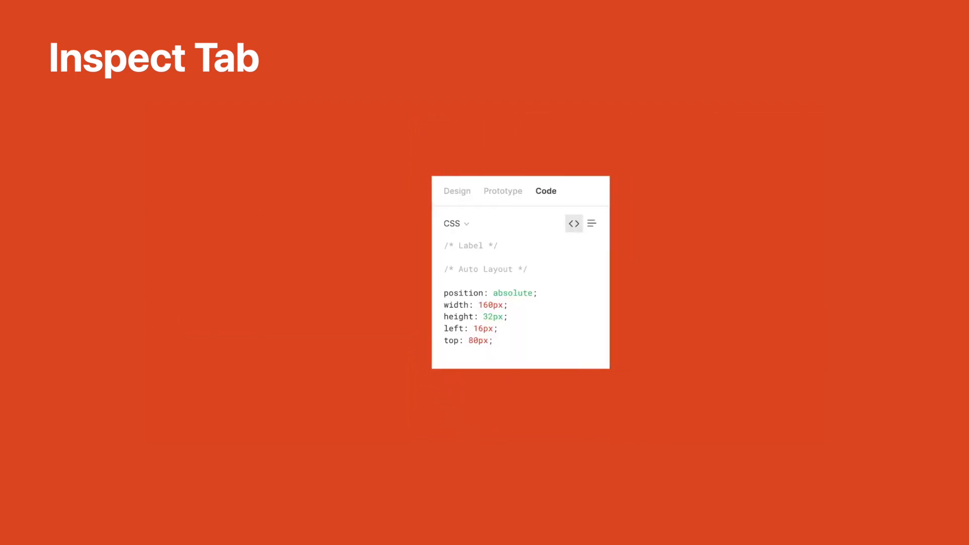
{"action": "left_click", "coordinate": [509, 127]}
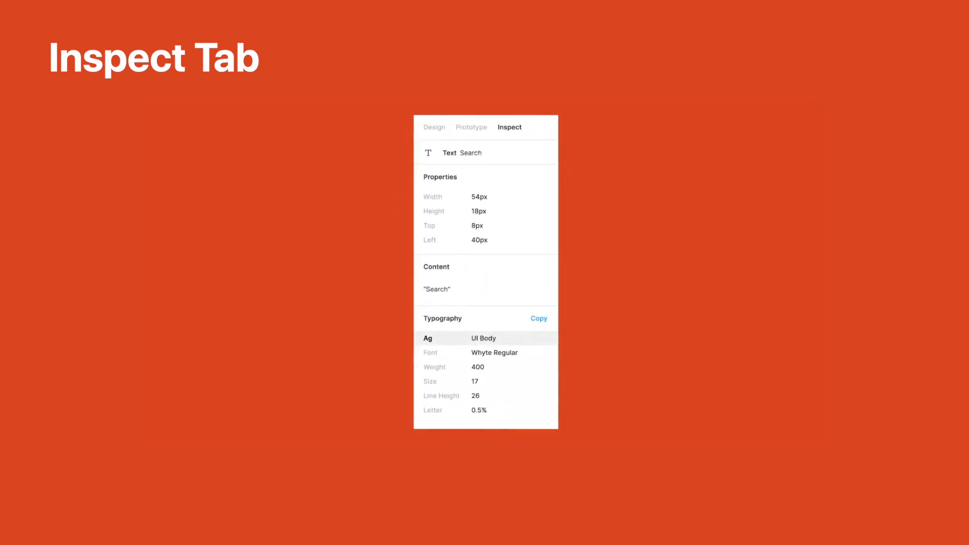
{"action": "left_click", "coordinate": [538, 318]}
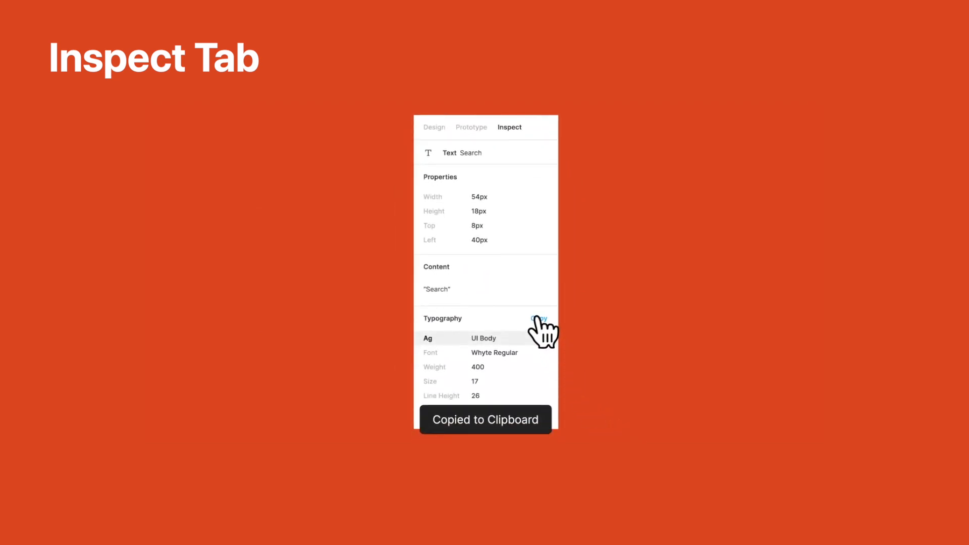